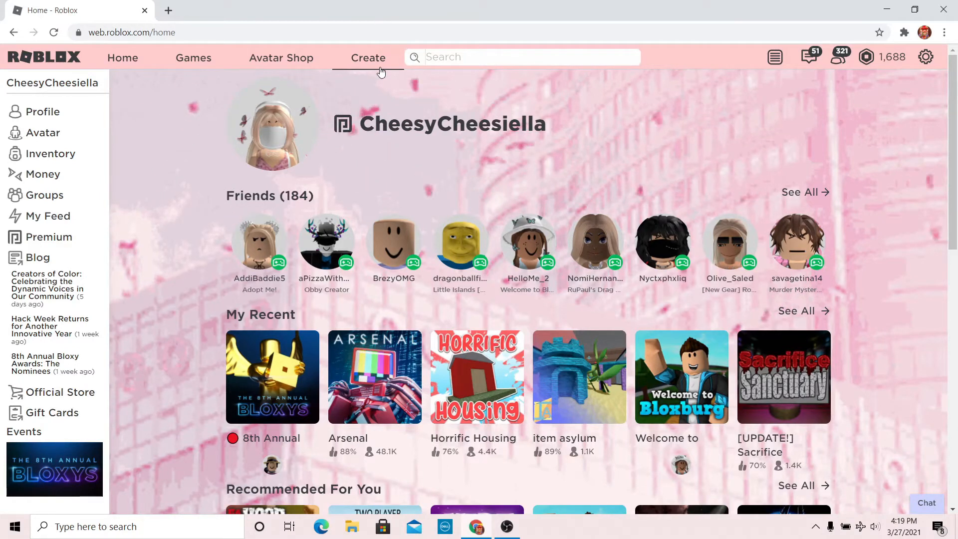
Create a new game from the template on the Roblox Create page
left_click(368, 58)
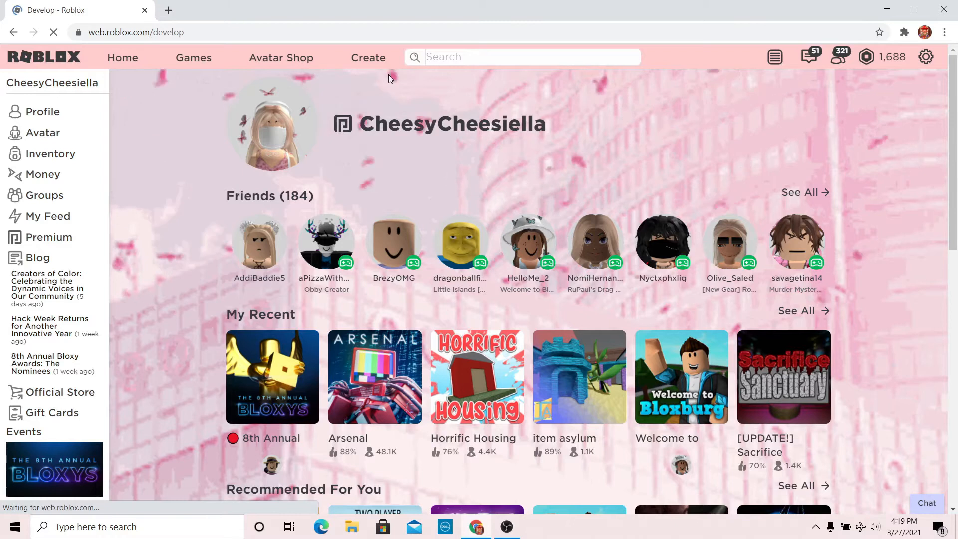
left_click(368, 58)
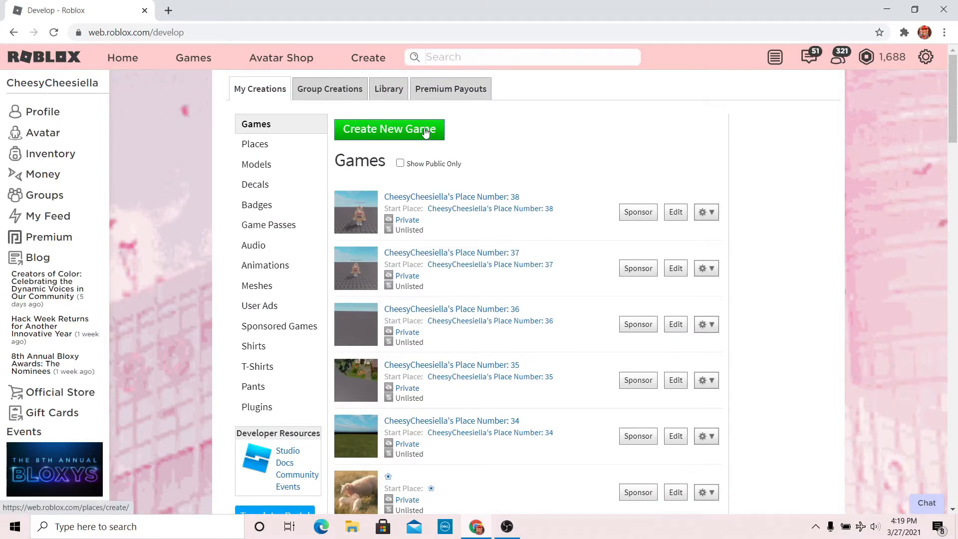
left_click(389, 128)
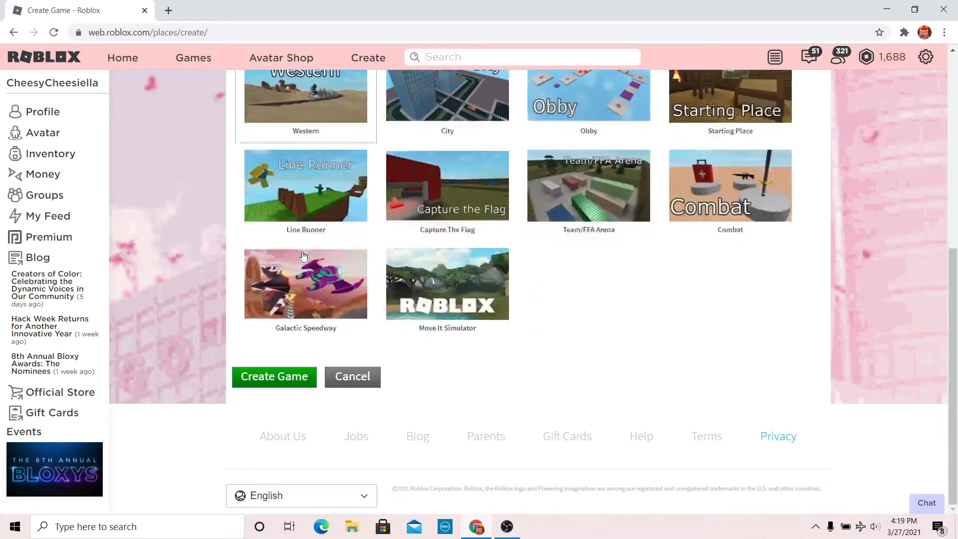
left_click(273, 376)
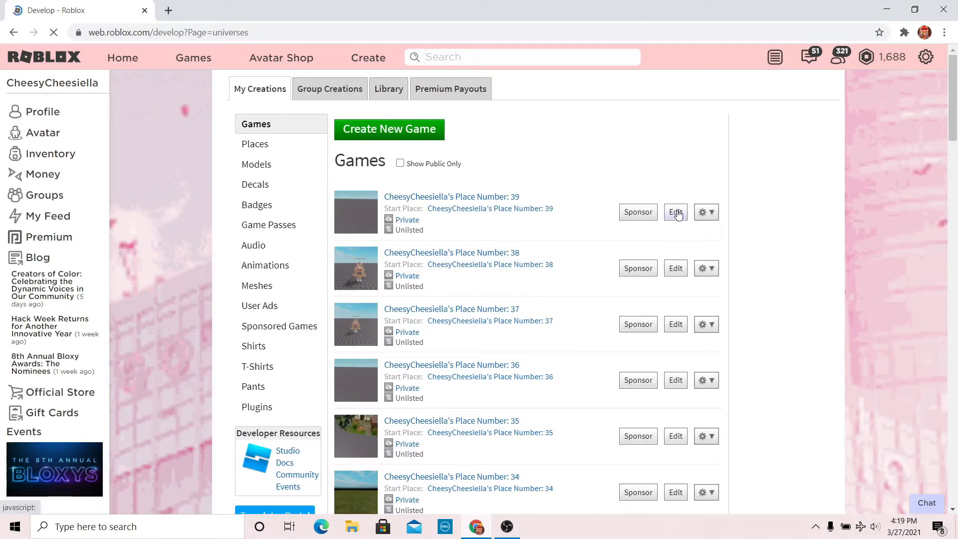
Open the new place (number 39) for editing in Roblox Studio, allowing the site to launch it
left_click(674, 211)
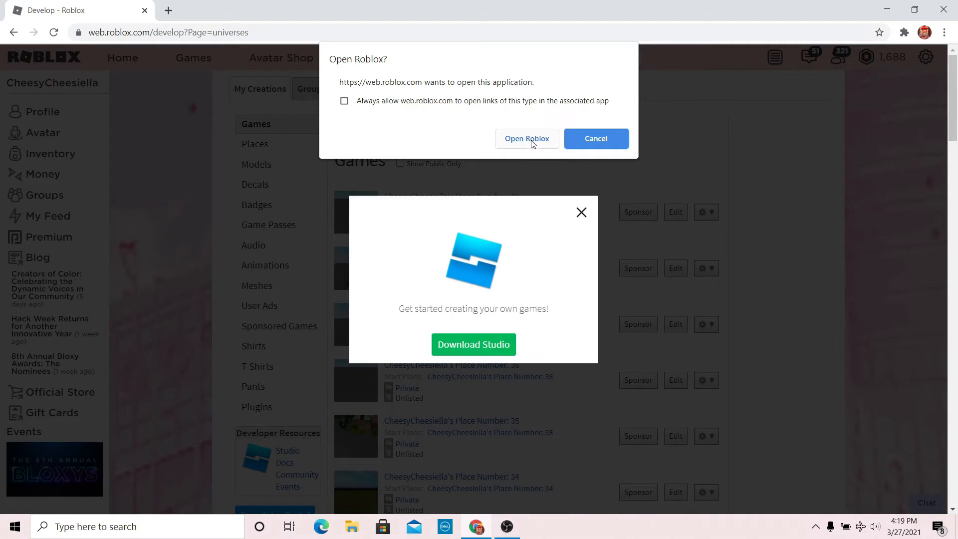
left_click(526, 139)
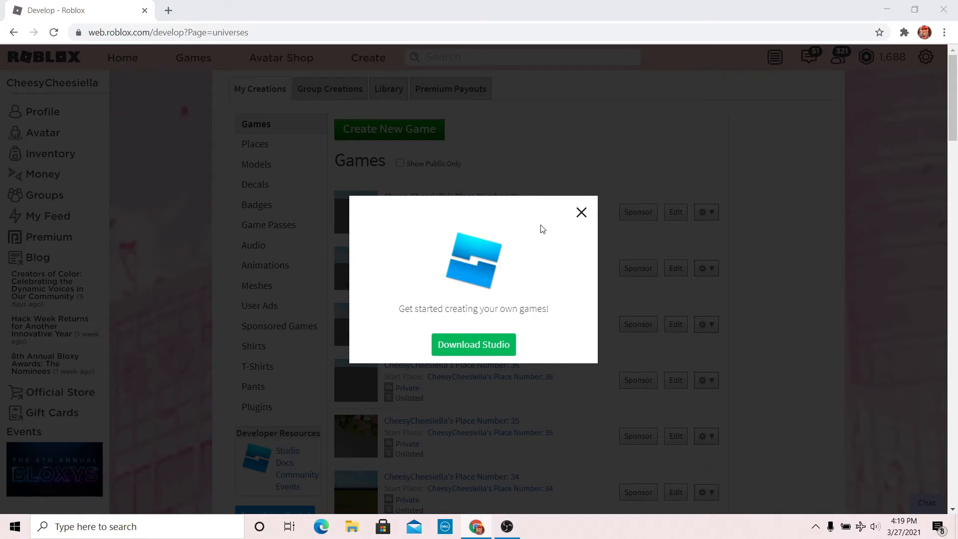
left_click(473, 344)
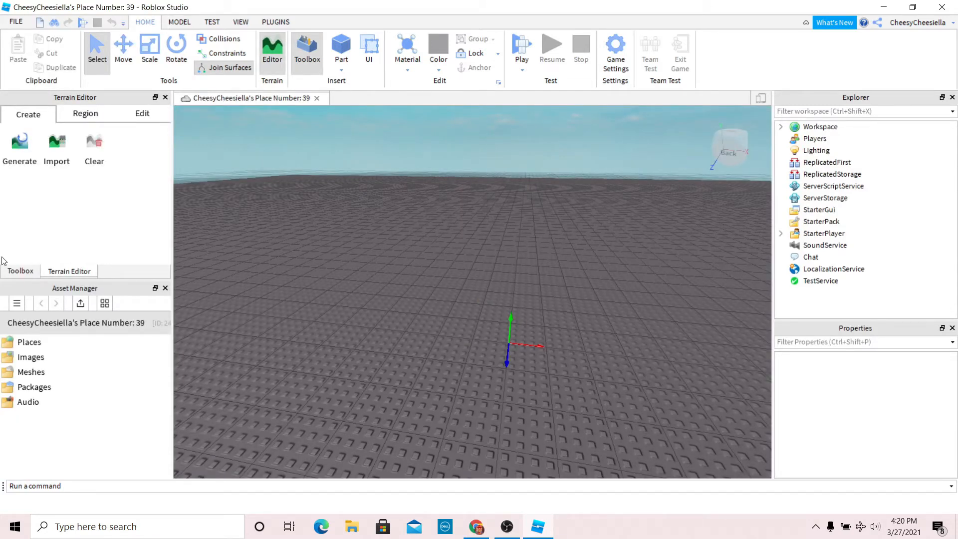
Find the Load Character plugin in the Toolbox by searching 'load char' under Plugins and install it
left_click(20, 270)
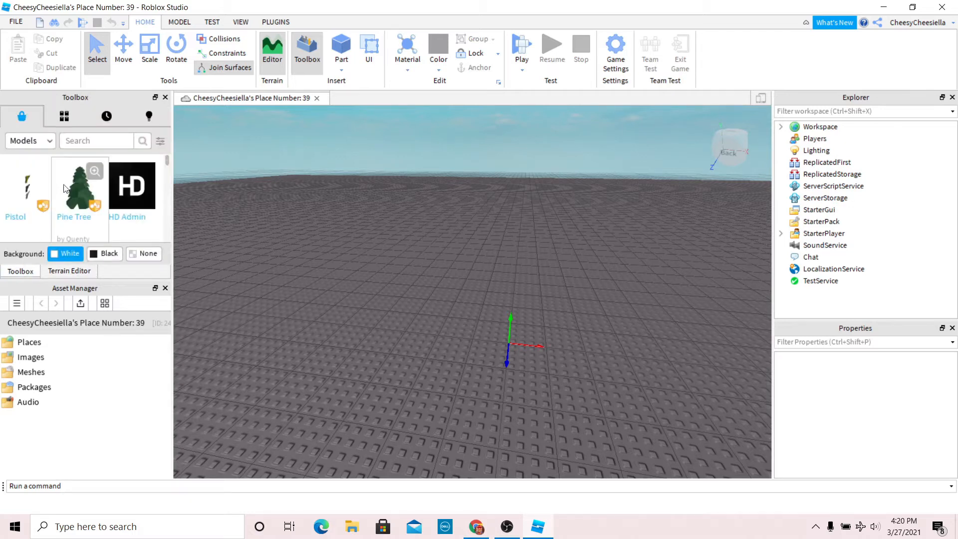
left_click(28, 140)
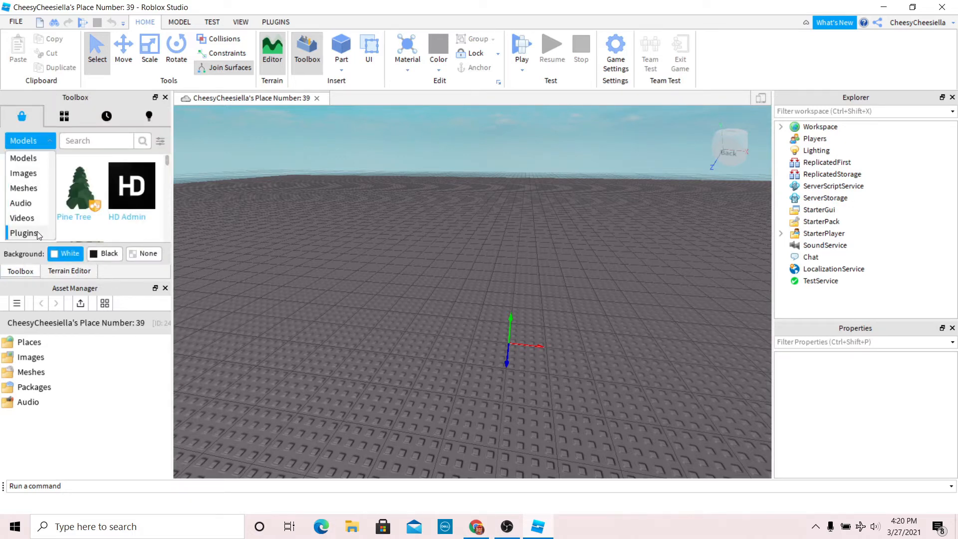
left_click(24, 233)
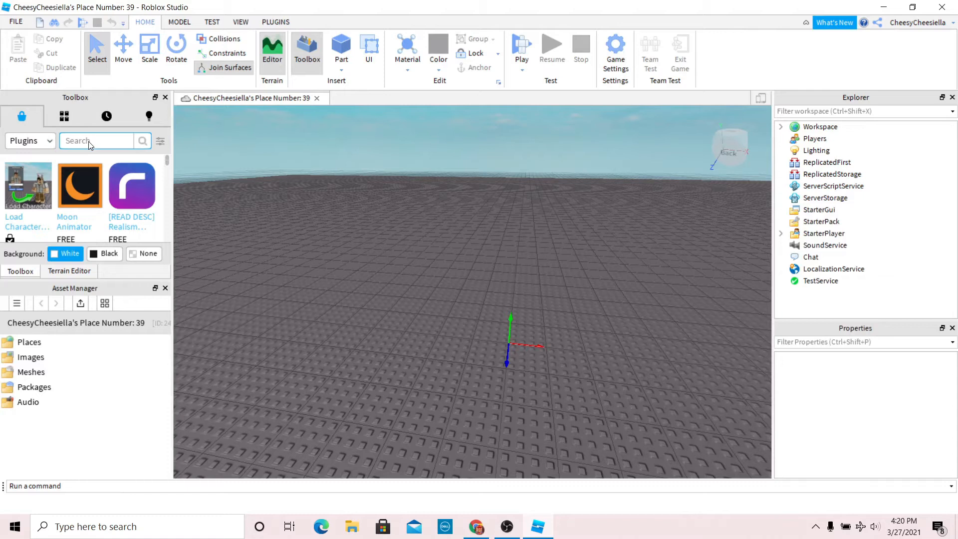
type("load char")
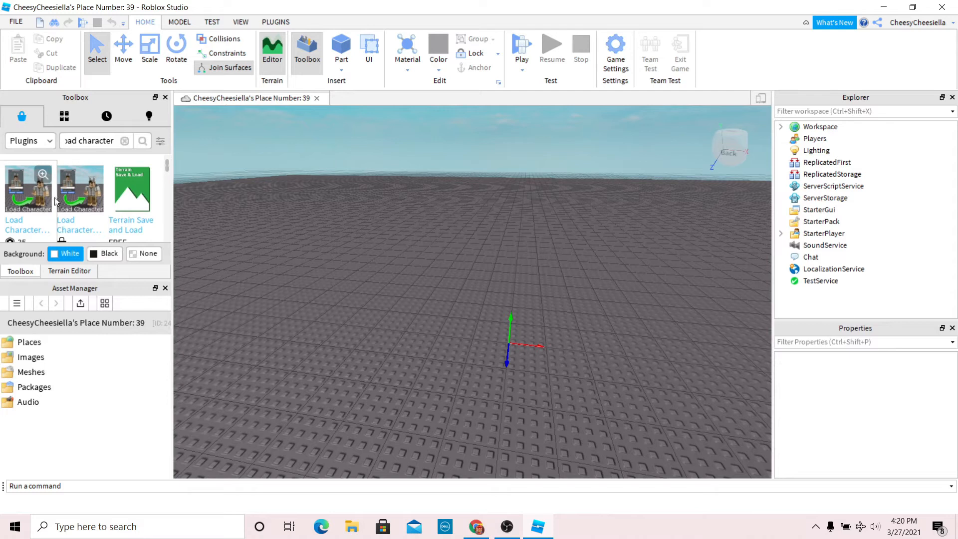
mouse_move(91, 201)
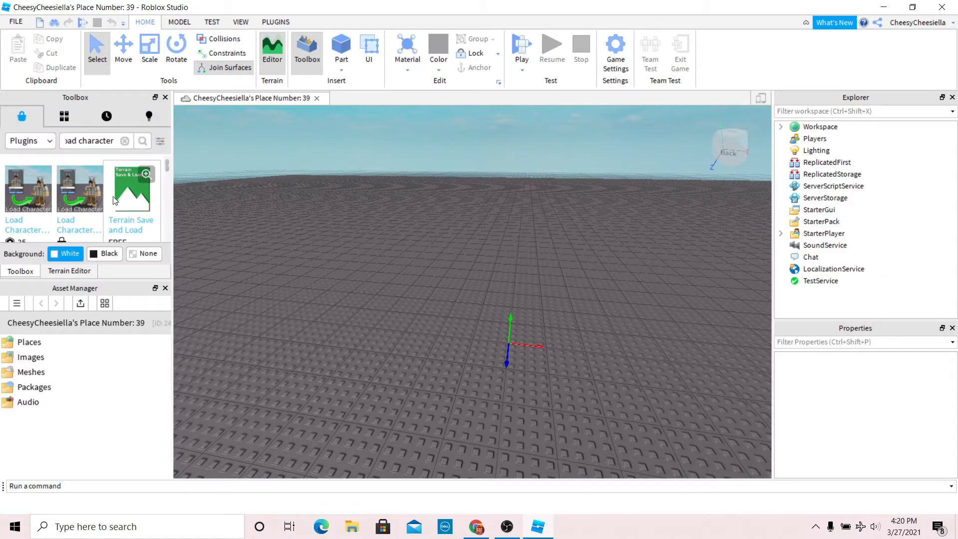
mouse_move(252, 58)
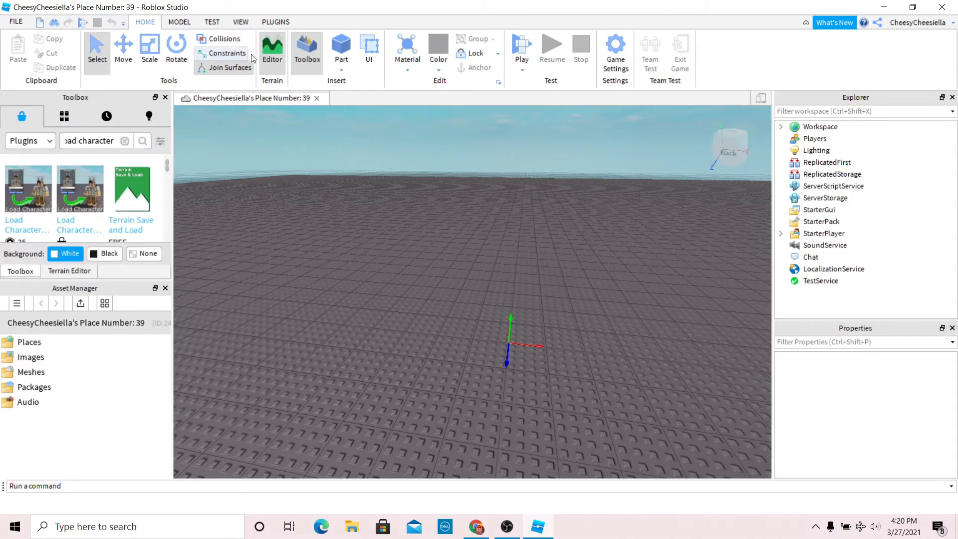
left_click(274, 22)
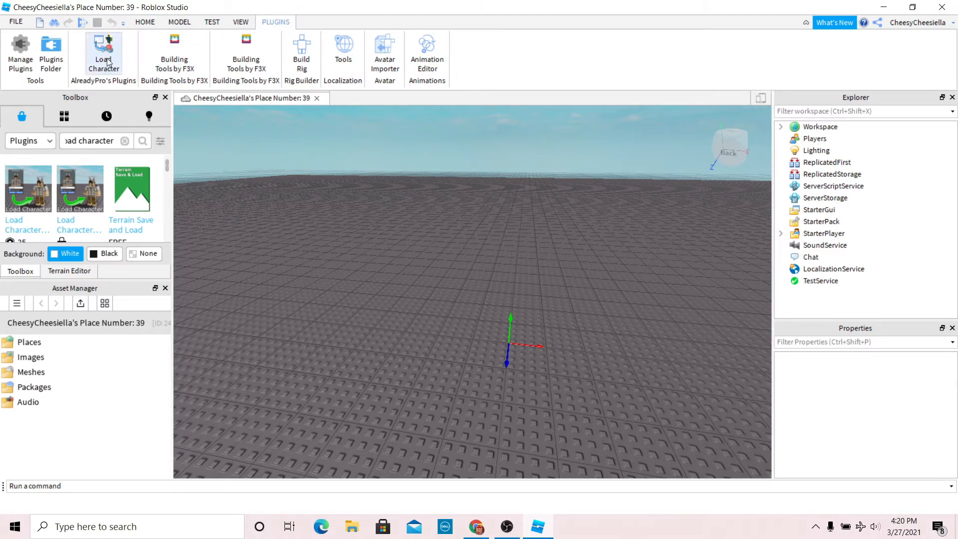
Spawn the 'cheesyche' account avatar as an R6 model with Load Character and close the loader
left_click(102, 54)
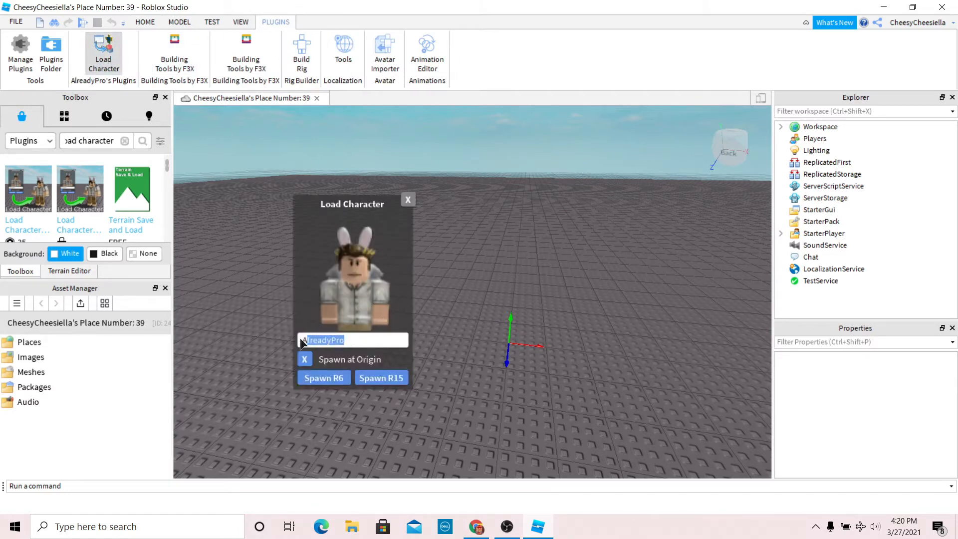
type("cheesycheesiella")
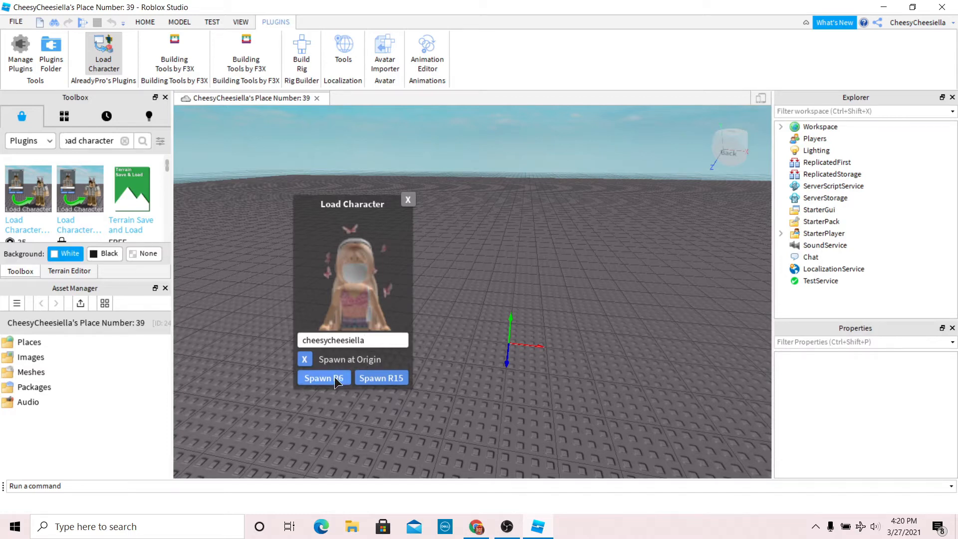
left_click(323, 377)
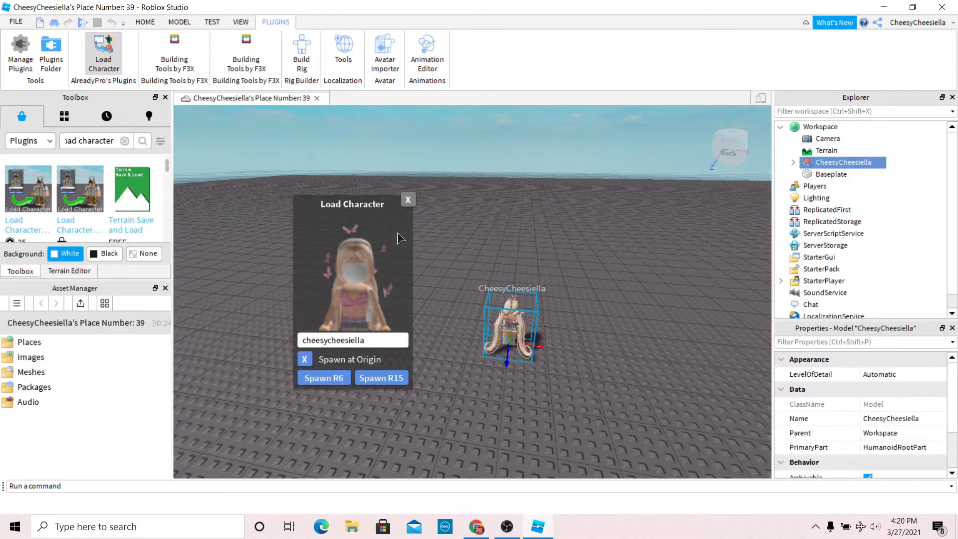
left_click(407, 200)
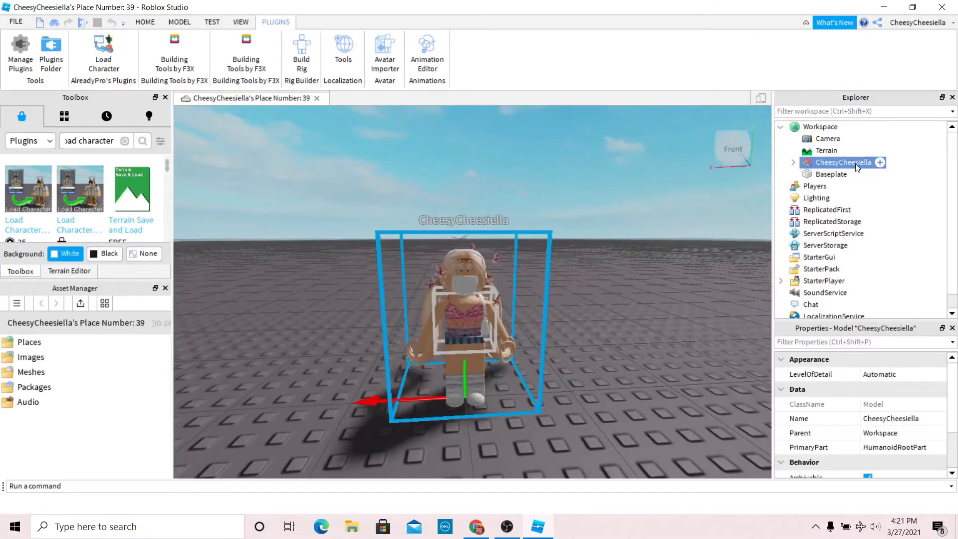
Export the avatar model as an OBJ named 'me' into the gfxs folder on the Desktop
right_click(843, 162)
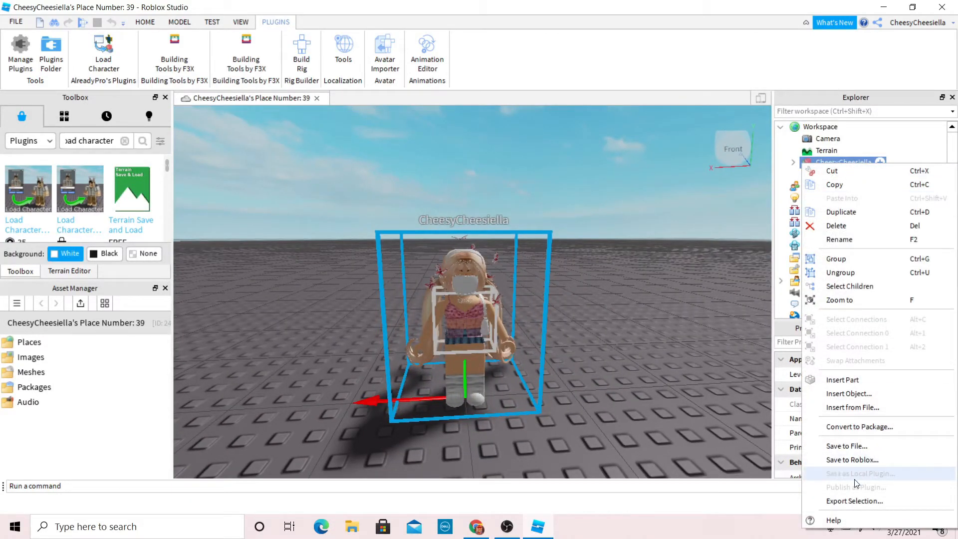
left_click(854, 499)
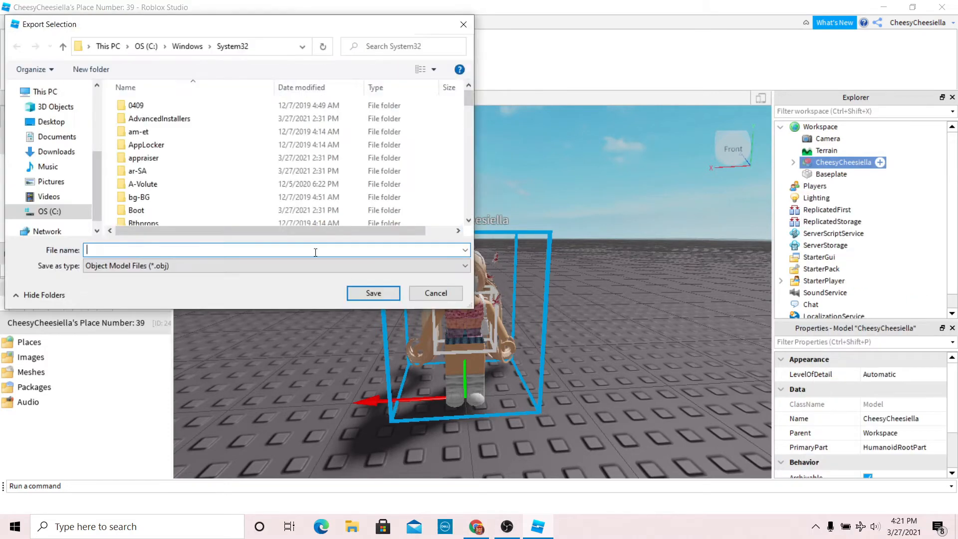
left_click(50, 122)
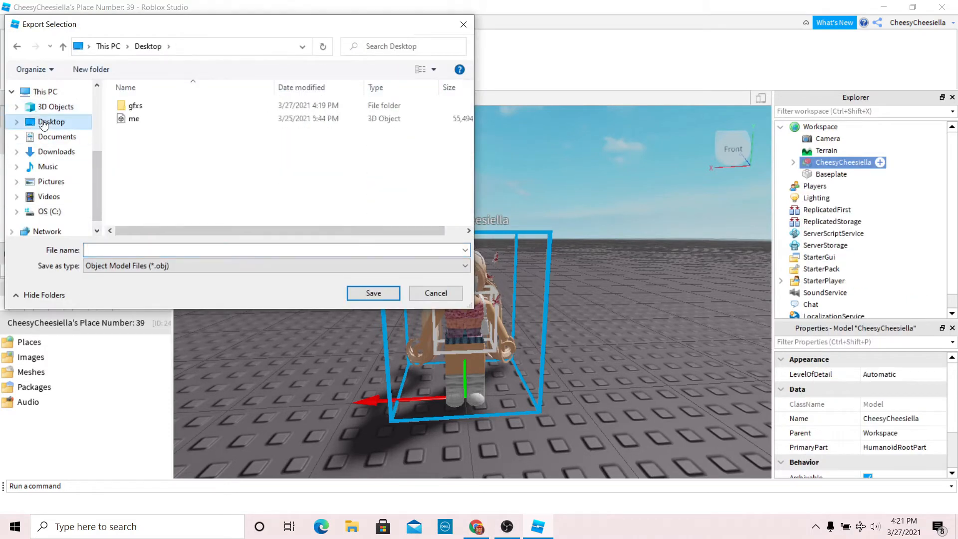
left_click(134, 104)
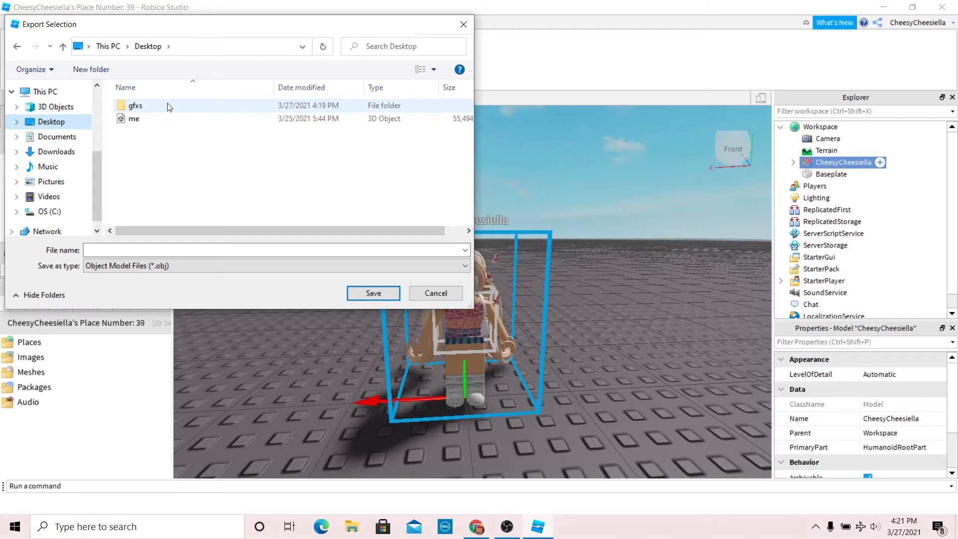
double_click(134, 105)
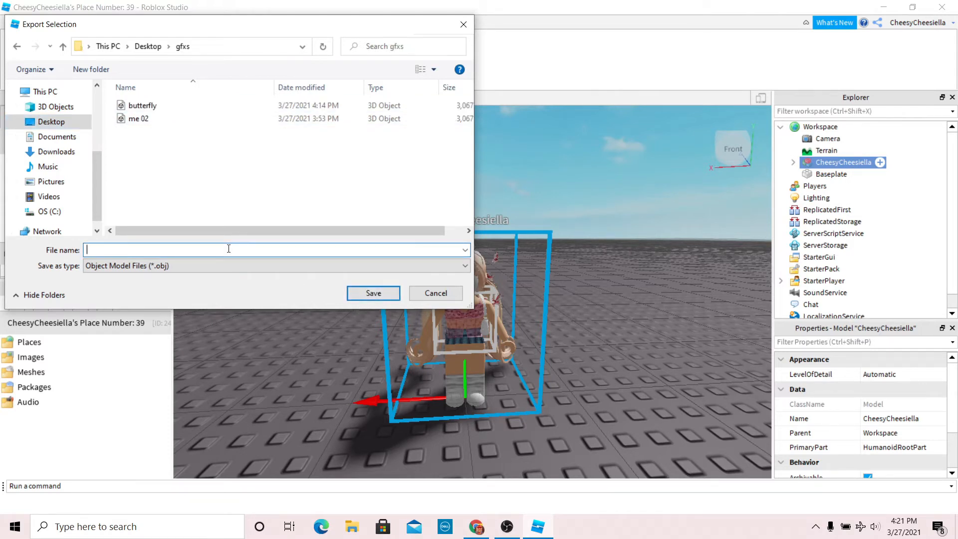
type("me 03")
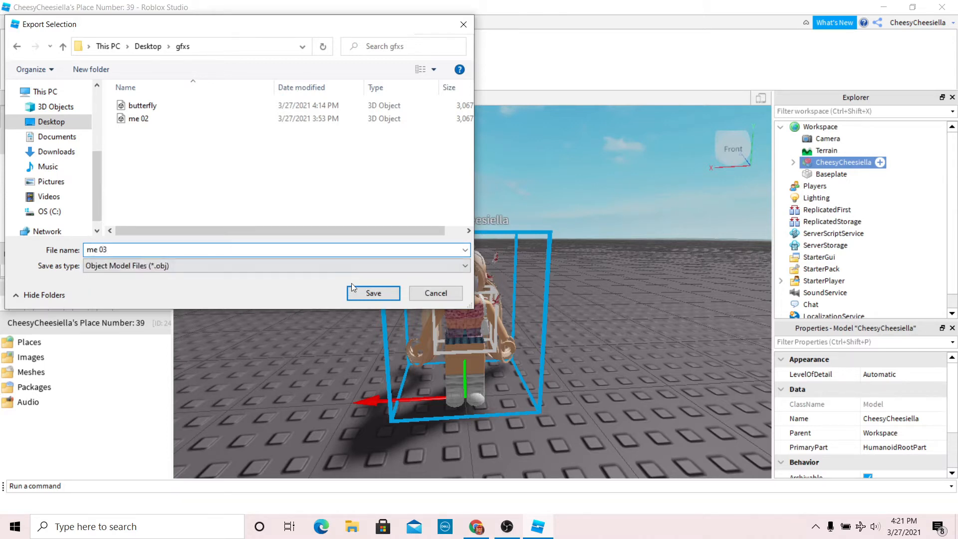
left_click(372, 293)
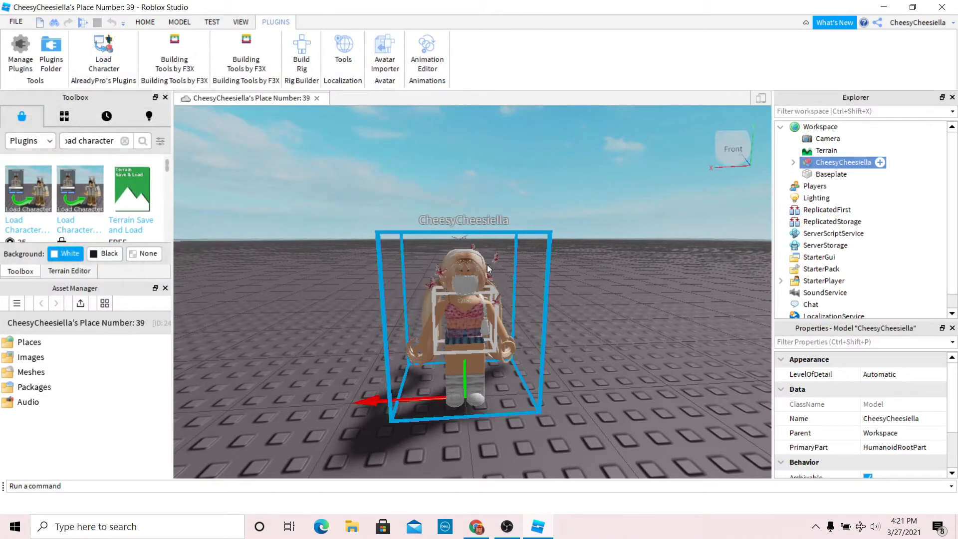
mouse_move(482, 279)
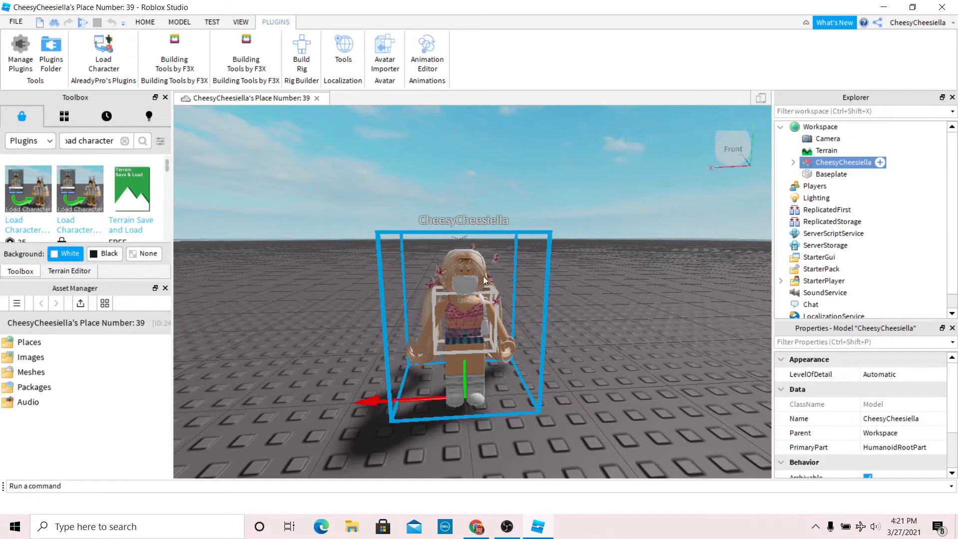
Launch Blender from its desktop shortcut
left_click(940, 7)
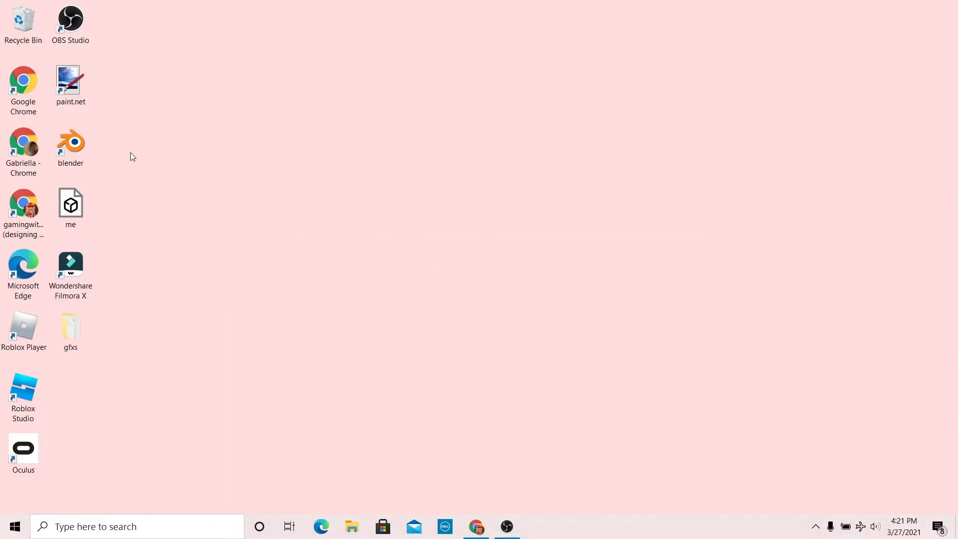
double_click(70, 142)
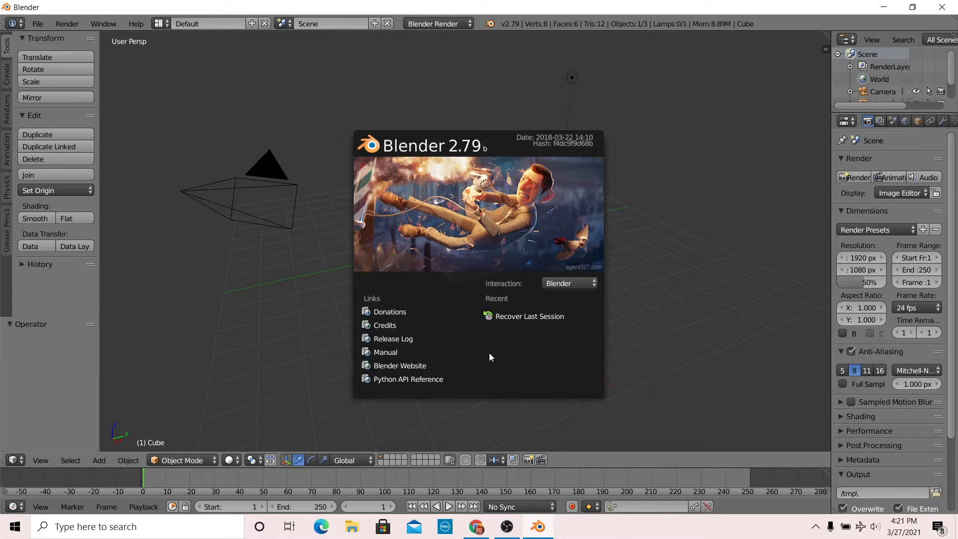
mouse_move(688, 177)
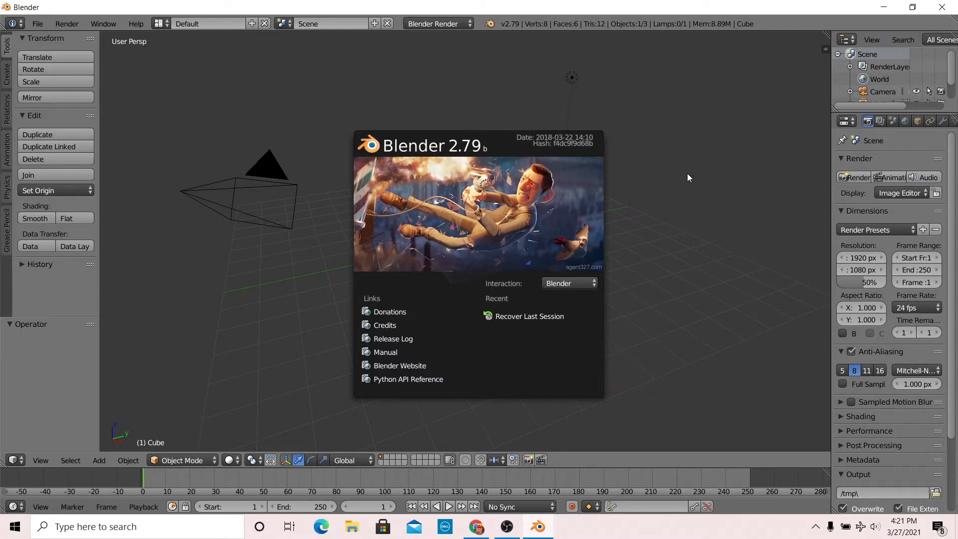
Dismiss the splash, delete the default cube and choose Cycles as the render engine
left_click(688, 178)
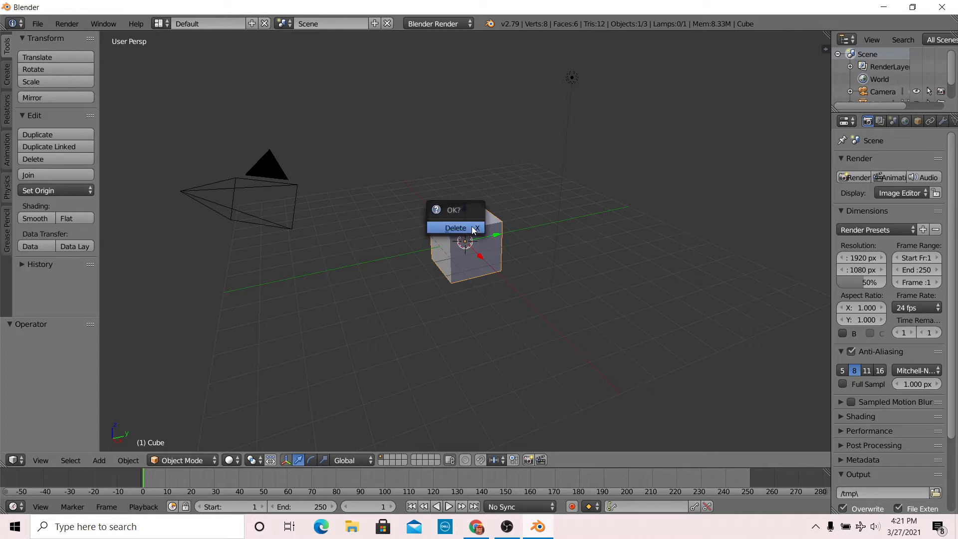
left_click(455, 228)
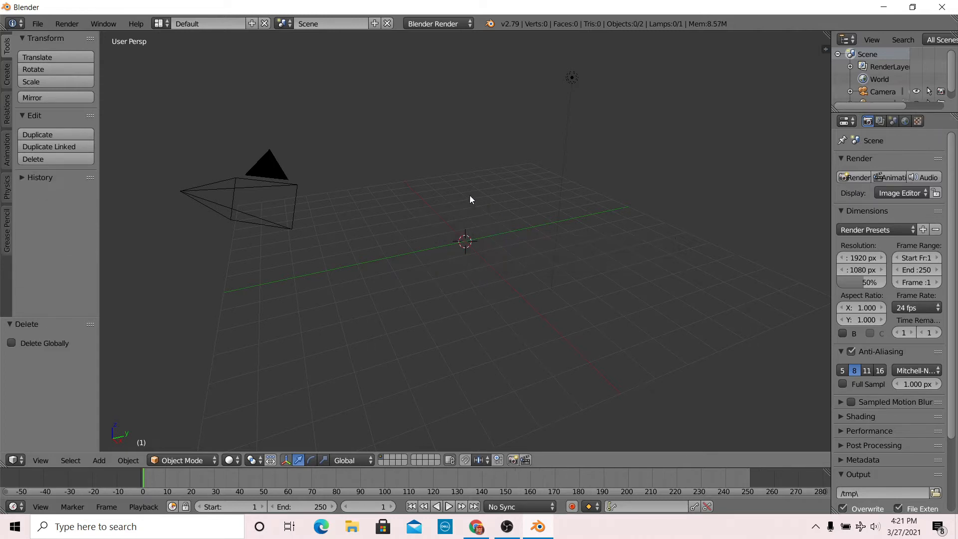
mouse_move(438, 24)
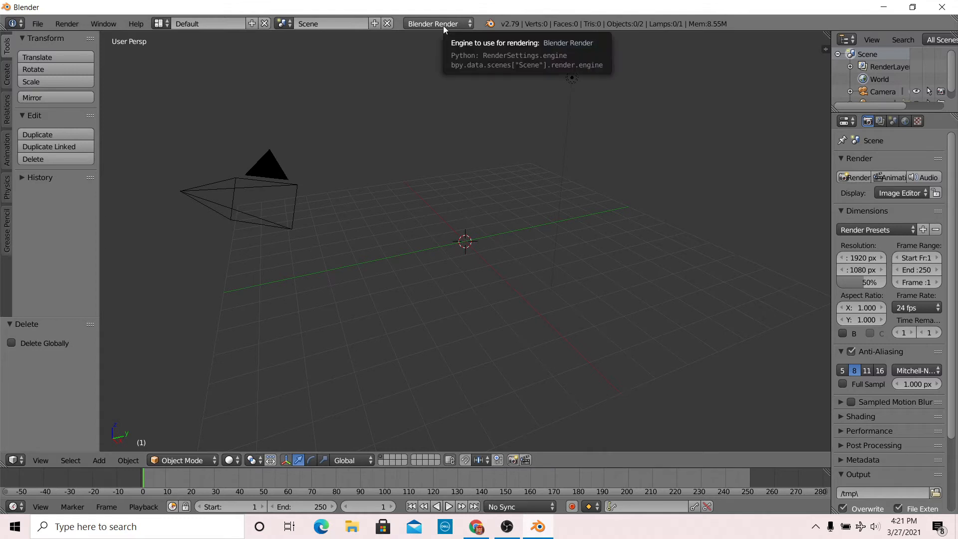
left_click(437, 24)
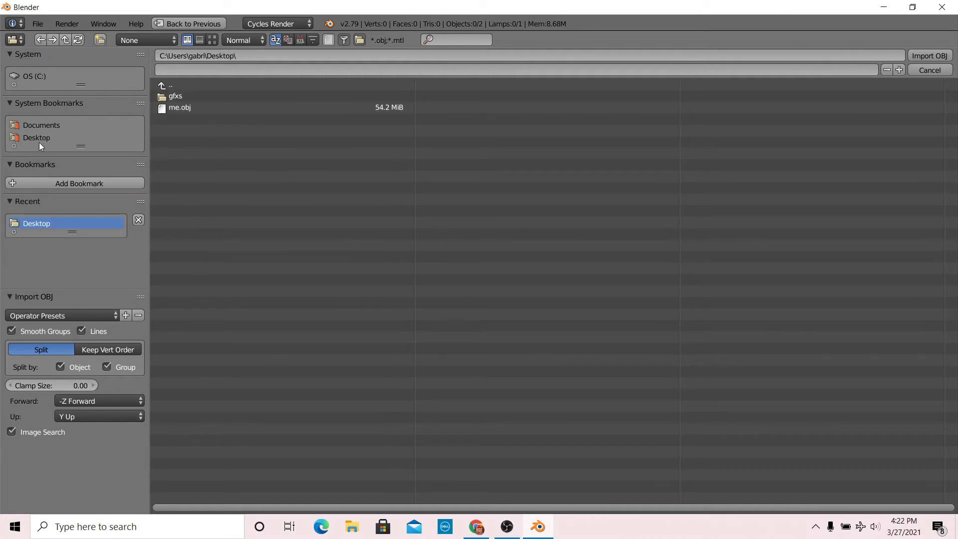
Import me 03.obj from the gfxs folder into the scene
double_click(175, 96)
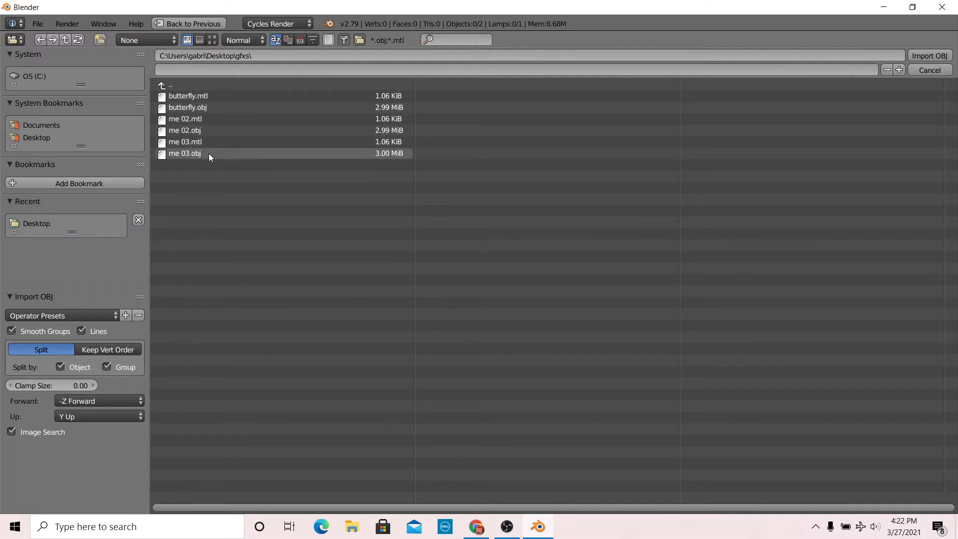
left_click(185, 152)
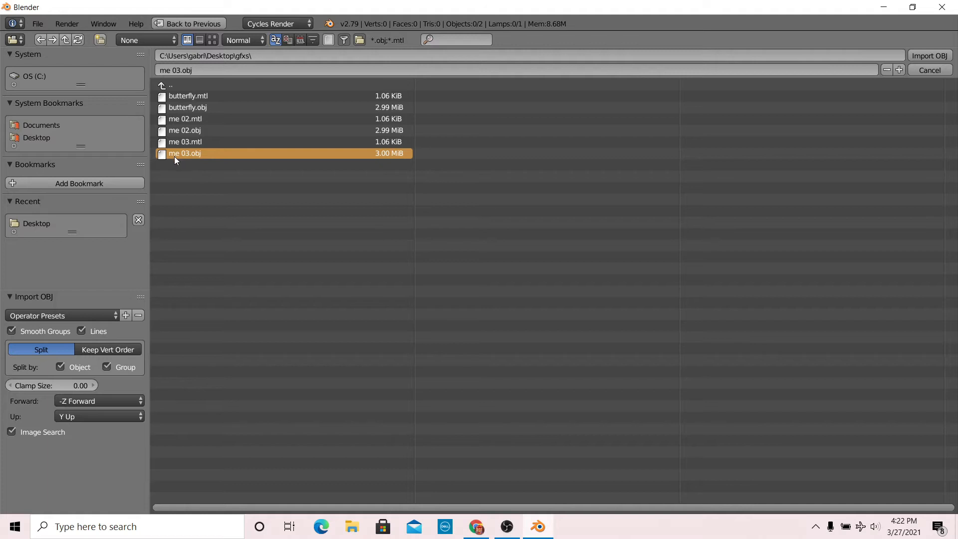
mouse_move(210, 157)
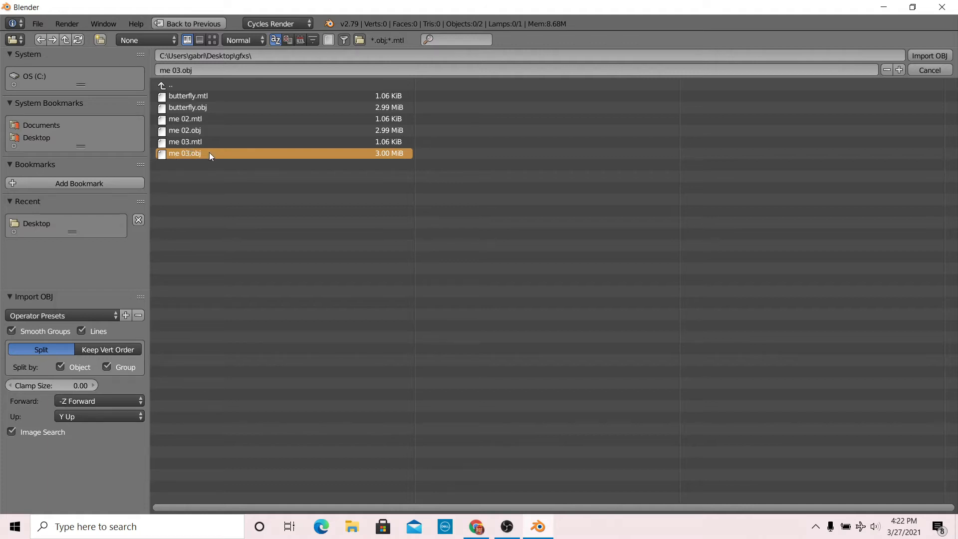
mouse_move(685, 151)
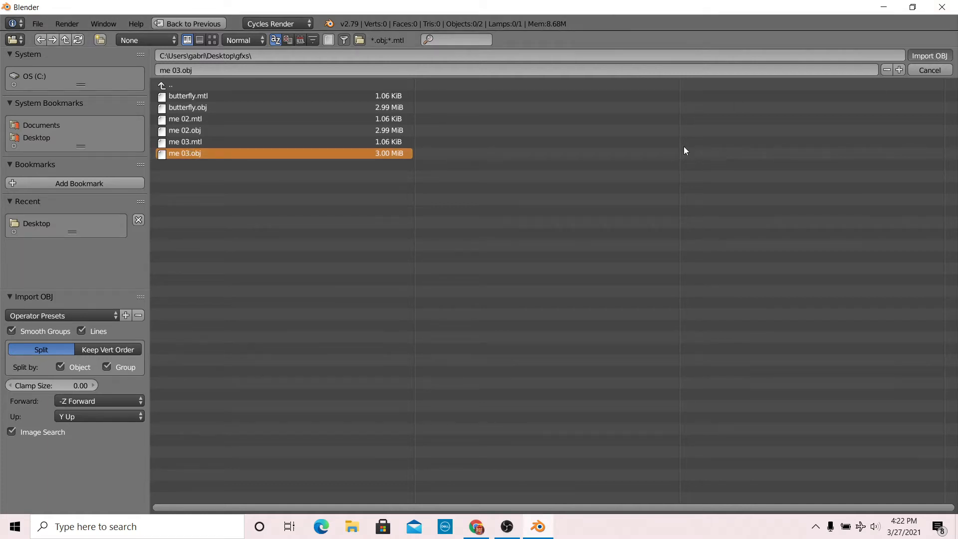
left_click(929, 56)
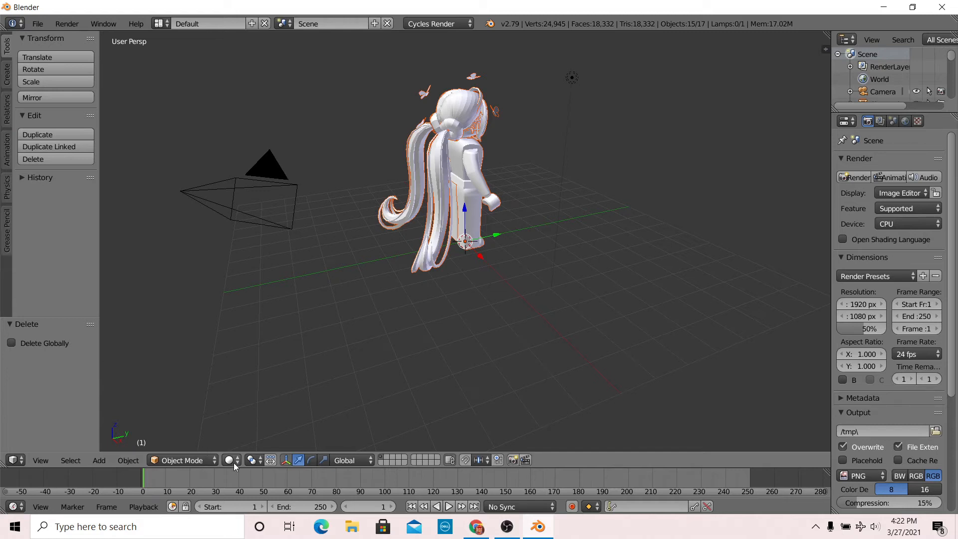
Switch the viewport to textured shading so the avatar shows its colours
left_click(230, 460)
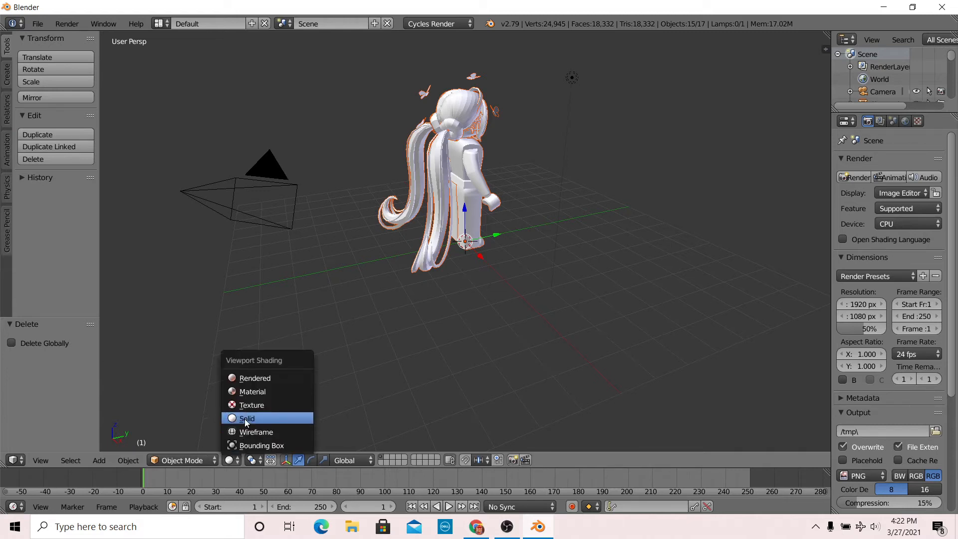
left_click(251, 404)
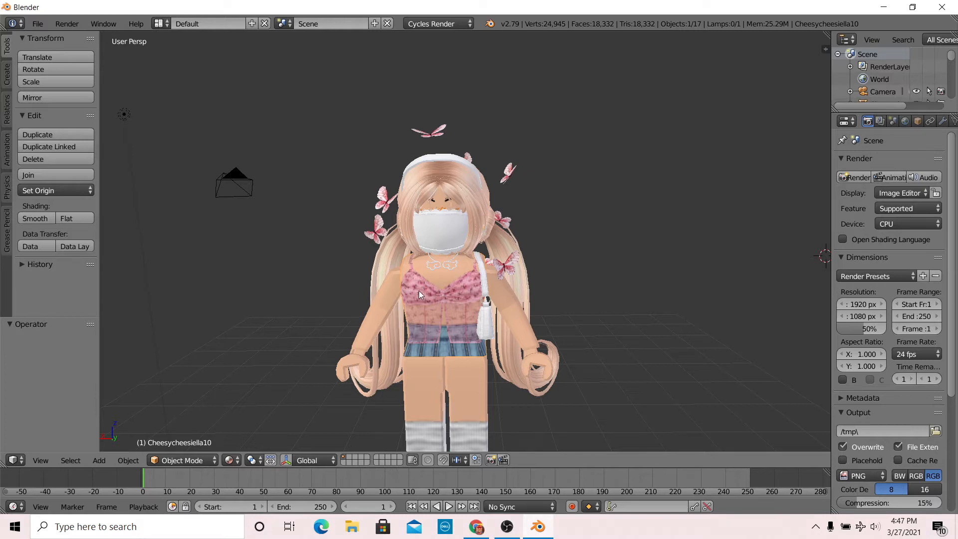
mouse_move(371, 313)
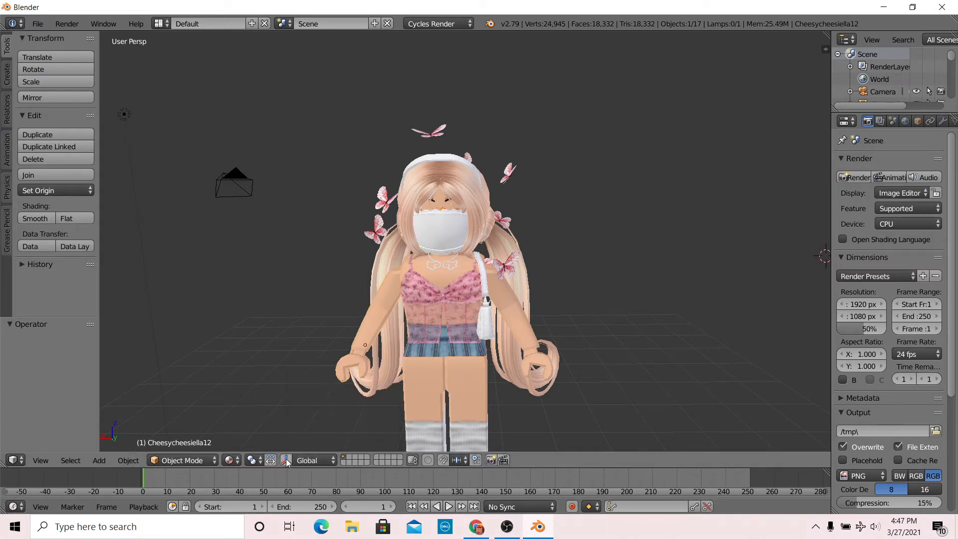
Rotate the avatar's left-side arm upward into a raised waving pose with the rotate manipulator
left_click(297, 460)
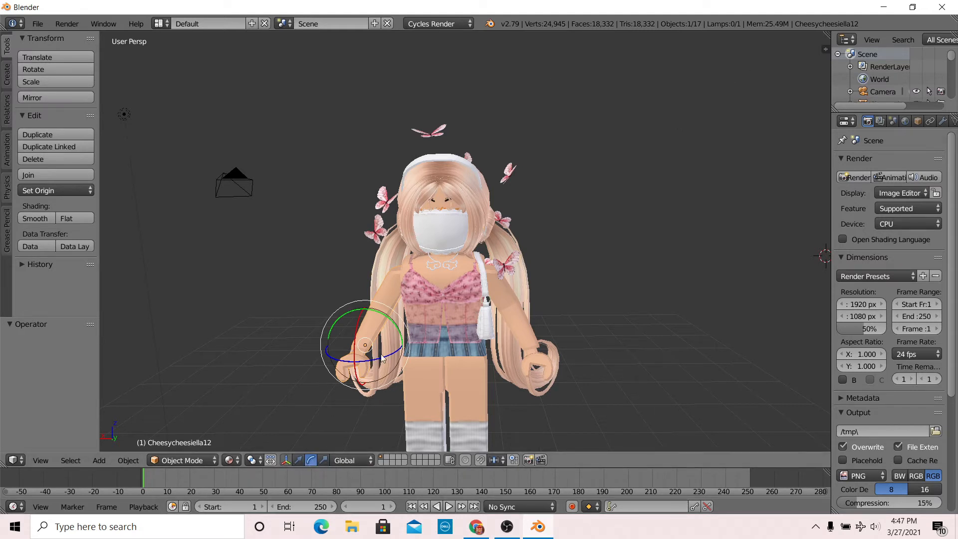
mouse_move(390, 297)
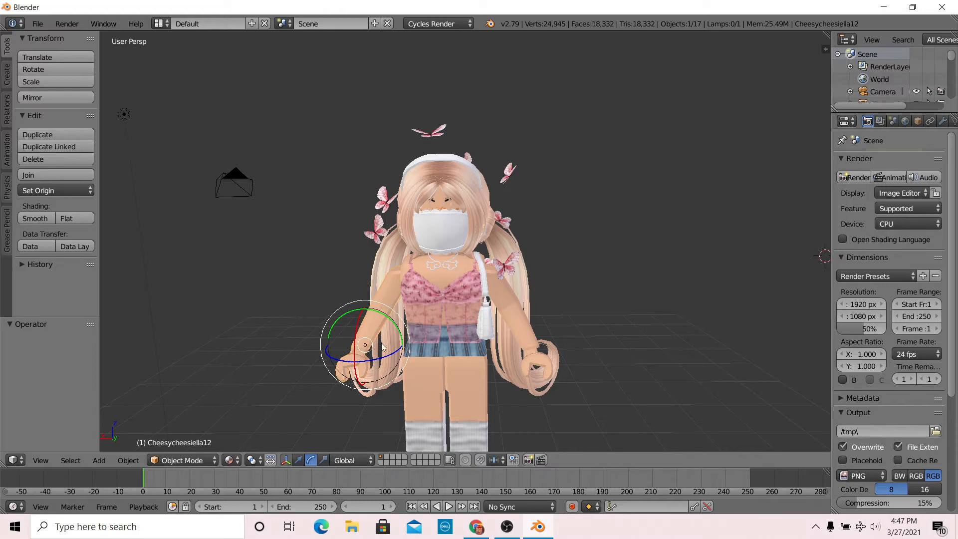
mouse_move(361, 314)
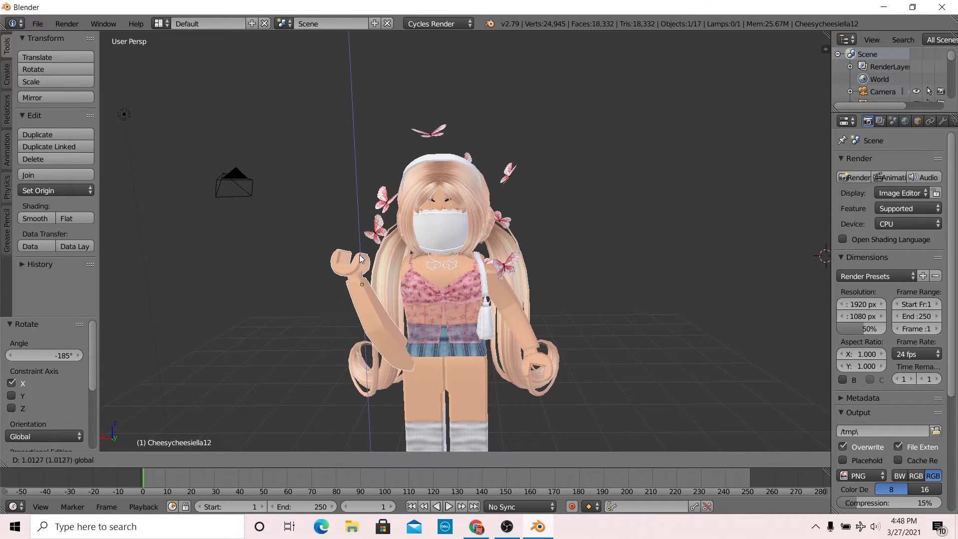
left_click_drag(360, 256, 348, 219)
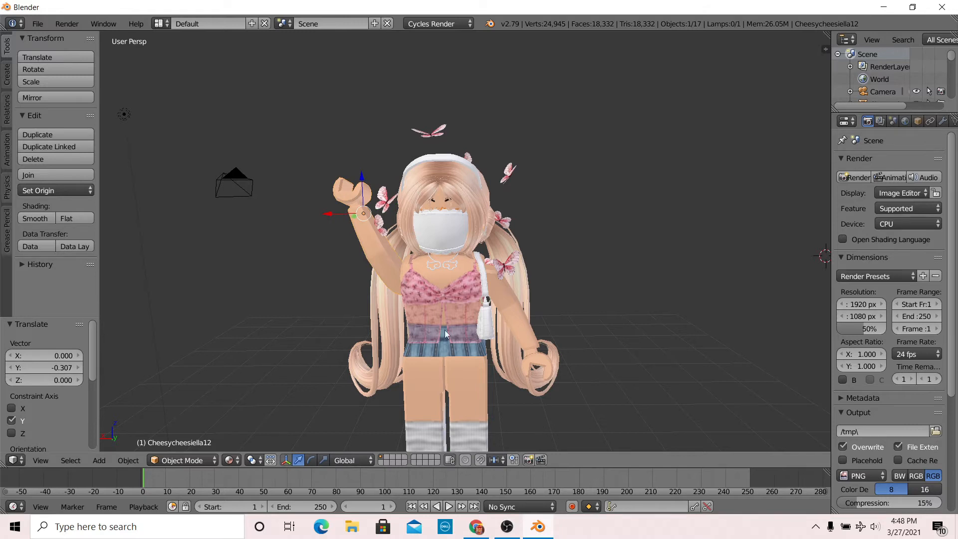
mouse_move(361, 227)
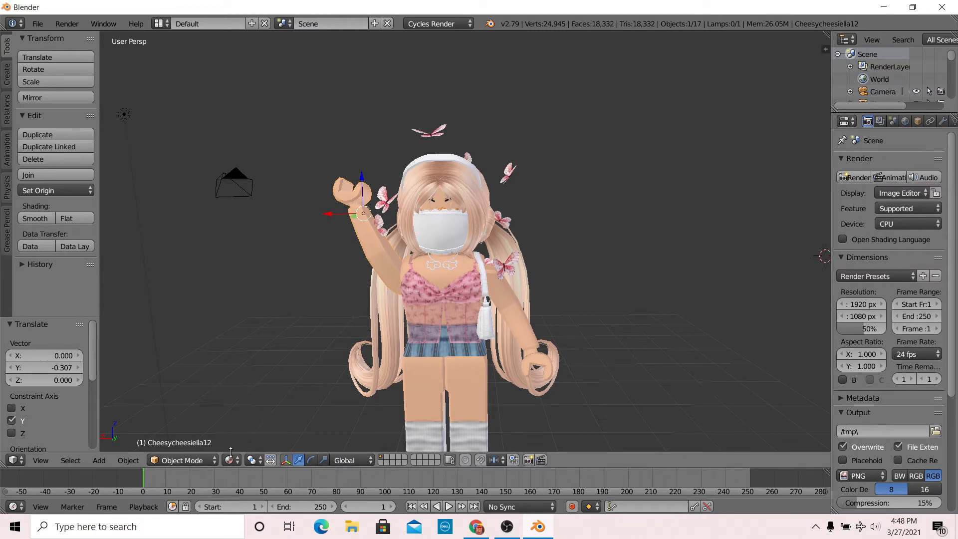
Enter Edit Mode in wireframe and select the raised hand's vertices
left_click(183, 460)
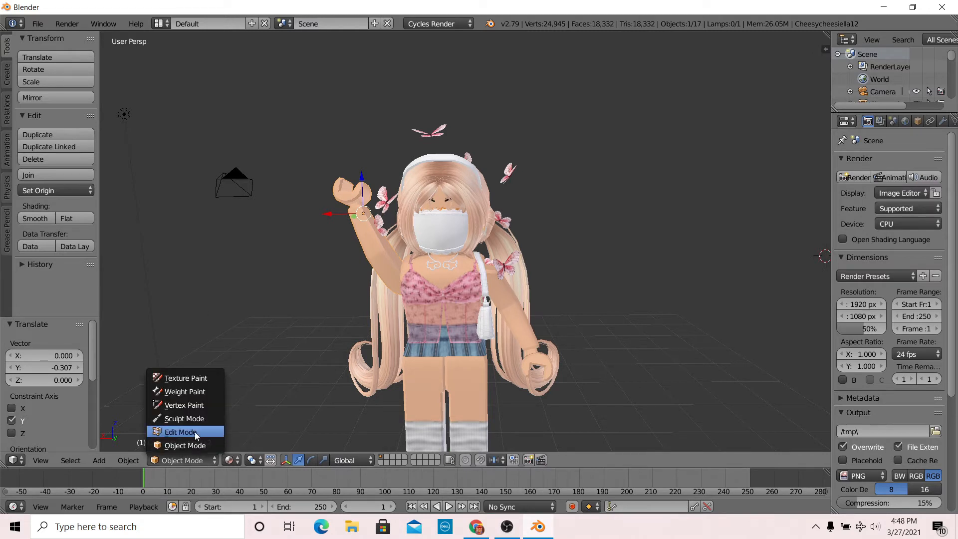
left_click(180, 432)
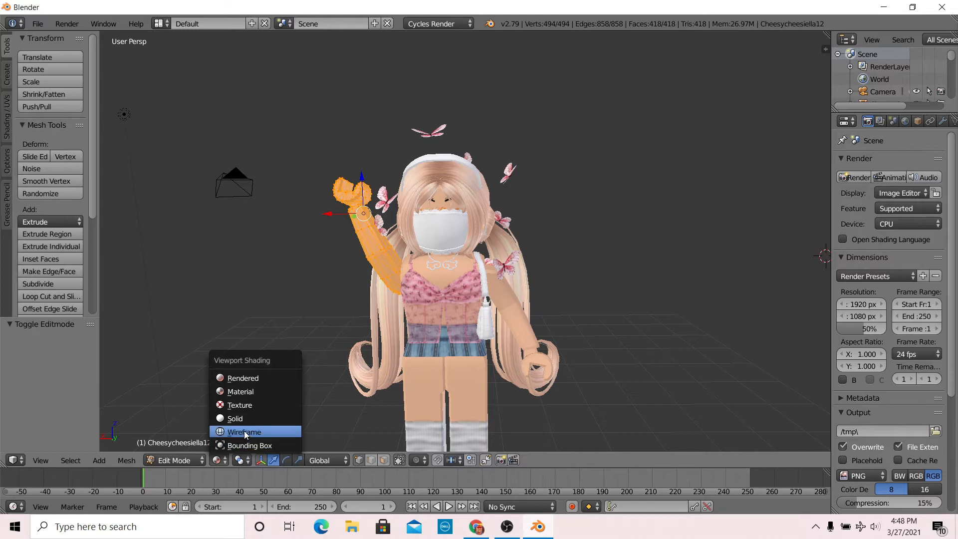
left_click(244, 431)
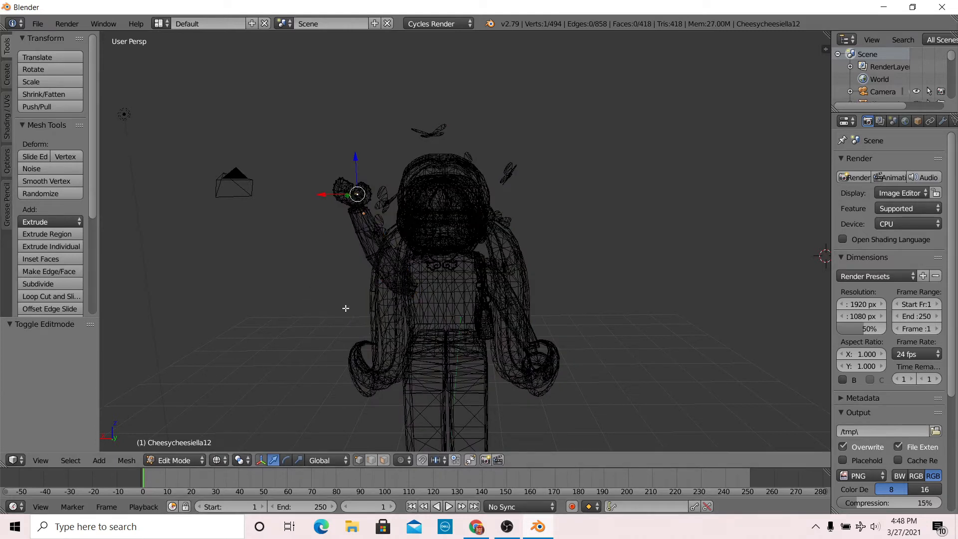
mouse_move(319, 168)
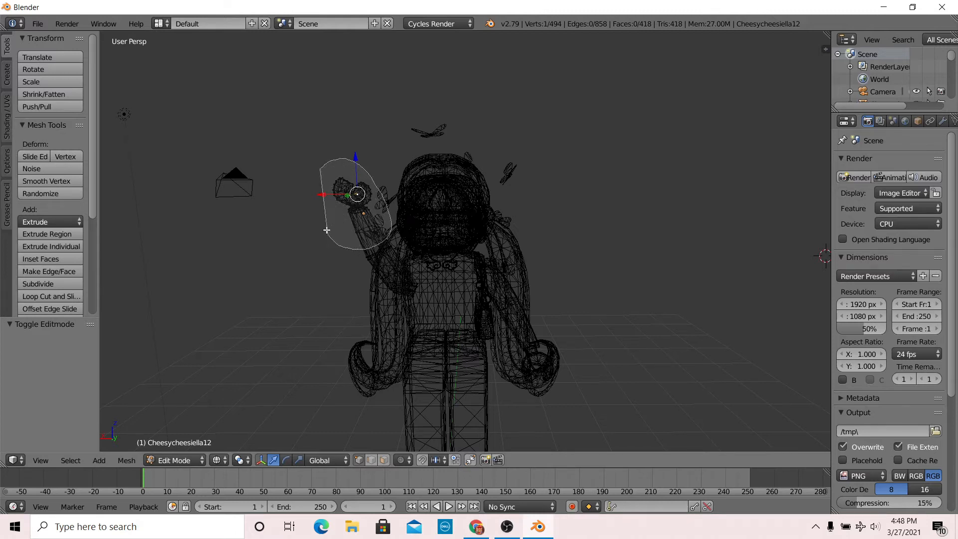
left_click(287, 460)
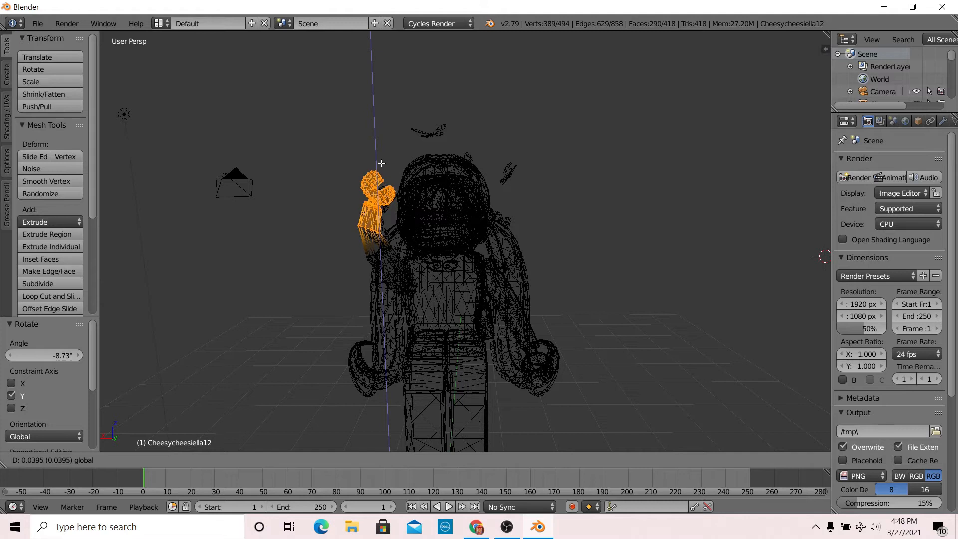
Return to Object Mode and confirm the arm's upward rotation, refining the wave
left_click(174, 459)
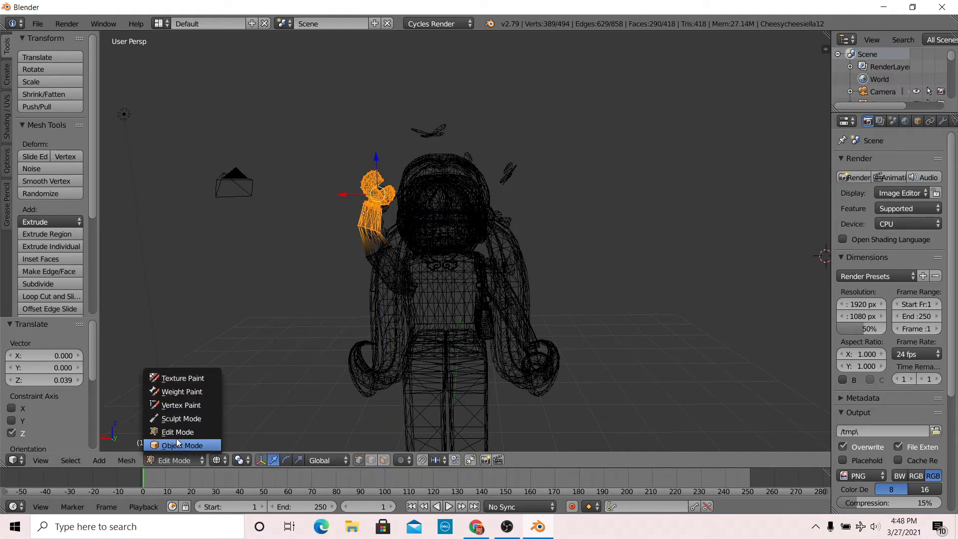
left_click(182, 445)
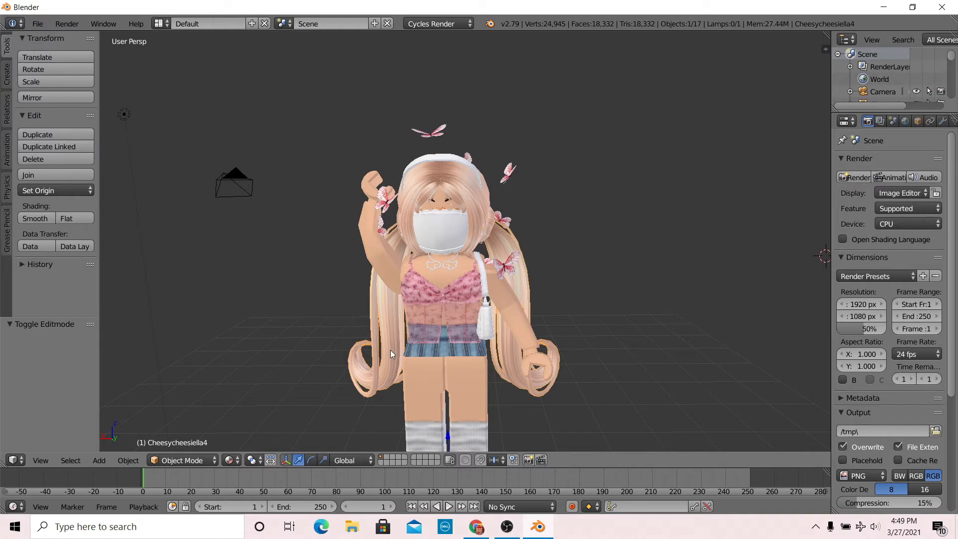
mouse_move(548, 330)
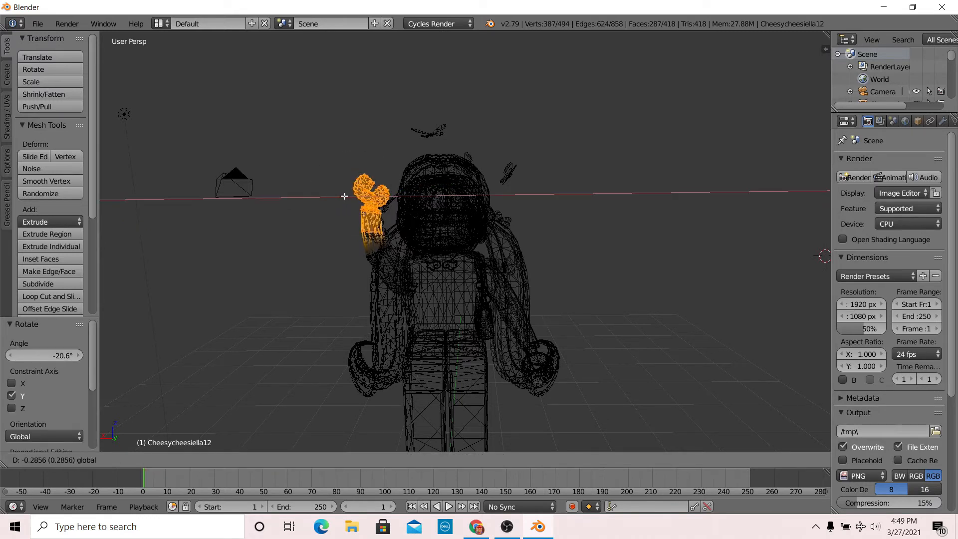
left_click(177, 460)
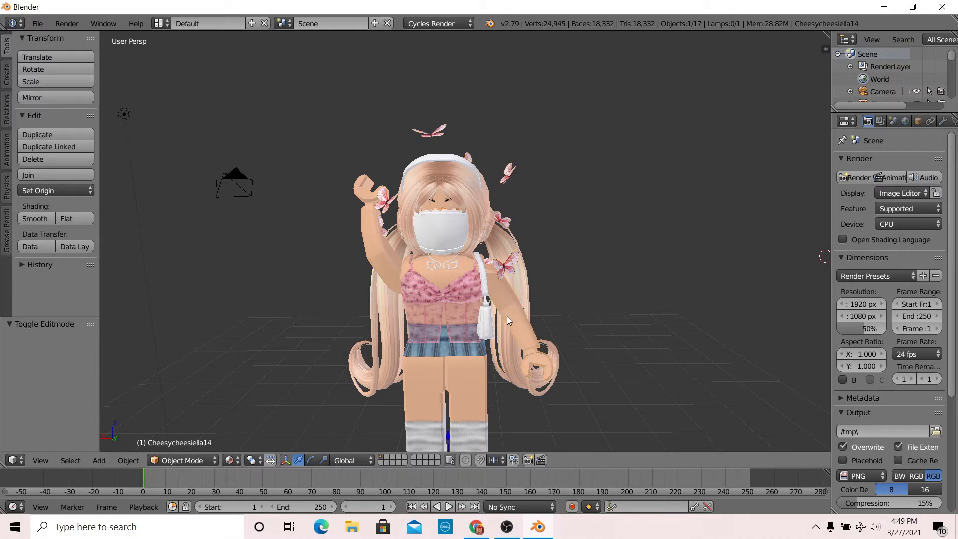
Bend the lowered arm's hand outward at the hip in Edit Mode, keeping the raised wave
left_click(182, 458)
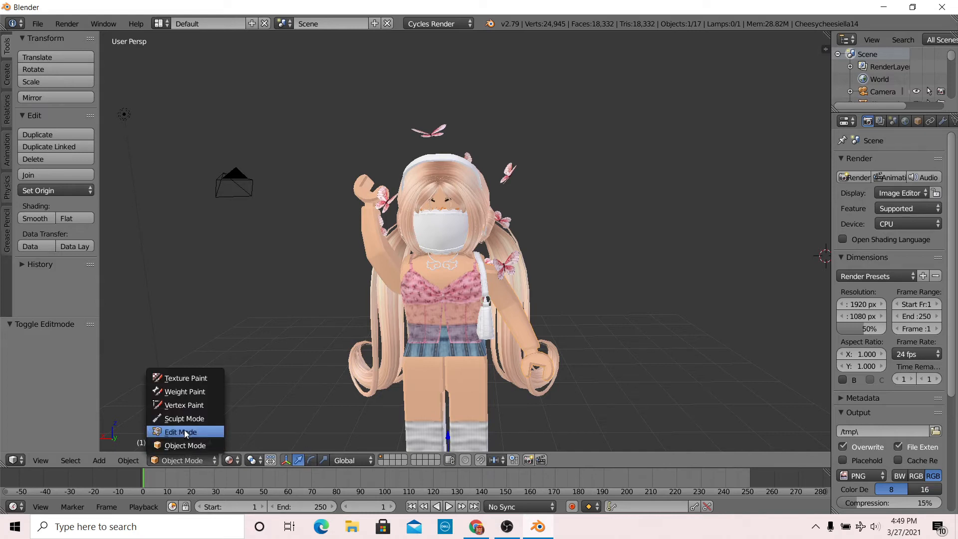
left_click(182, 431)
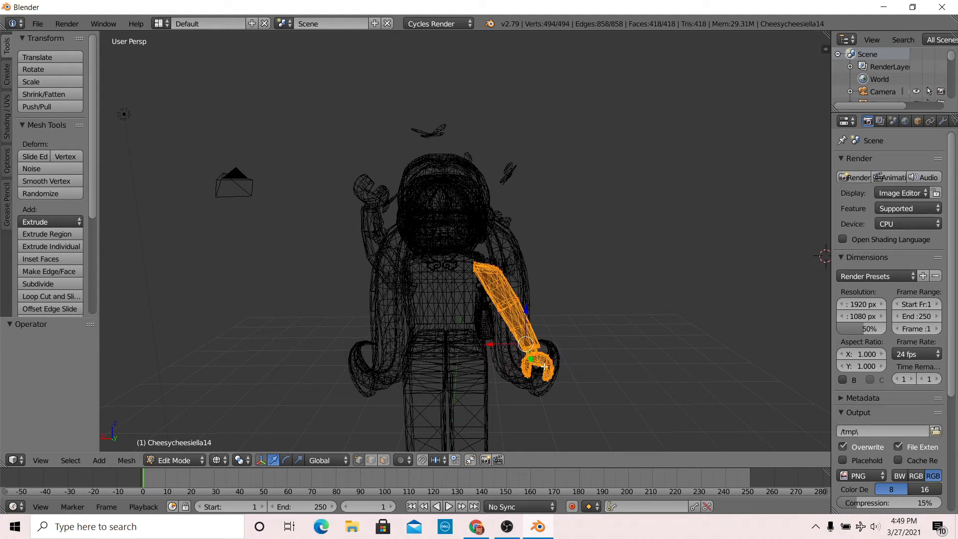
left_click(556, 334)
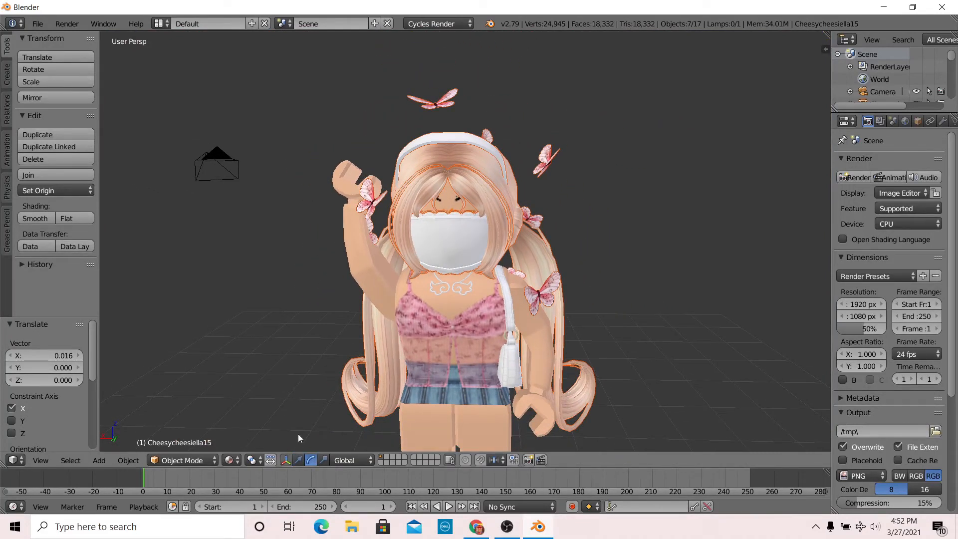
Confirm the head shift and tilt the head, hair and accessories a few degrees sideways
left_click(39, 189)
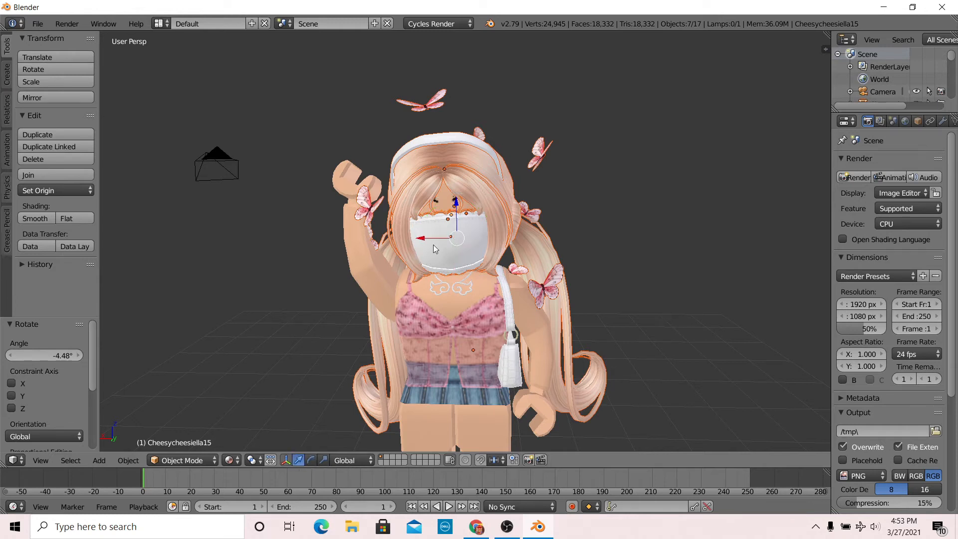
key("g")
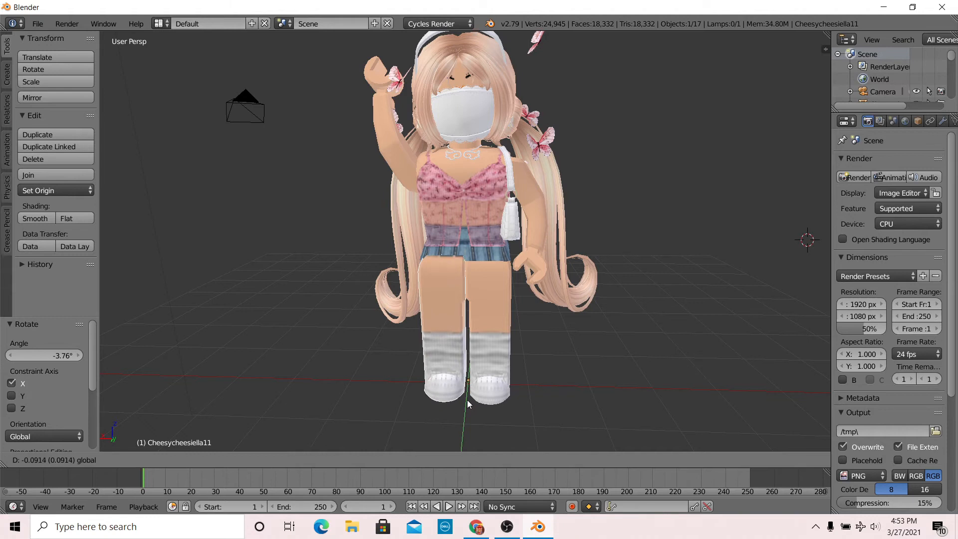
Angle one leg slightly at the hip in Edit Mode, then return to Object Mode
left_click(184, 460)
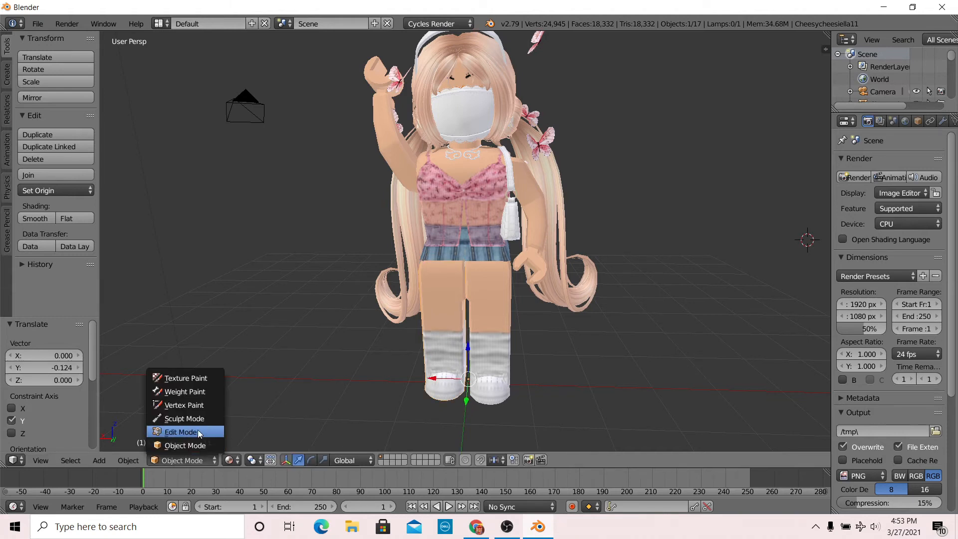
left_click(181, 431)
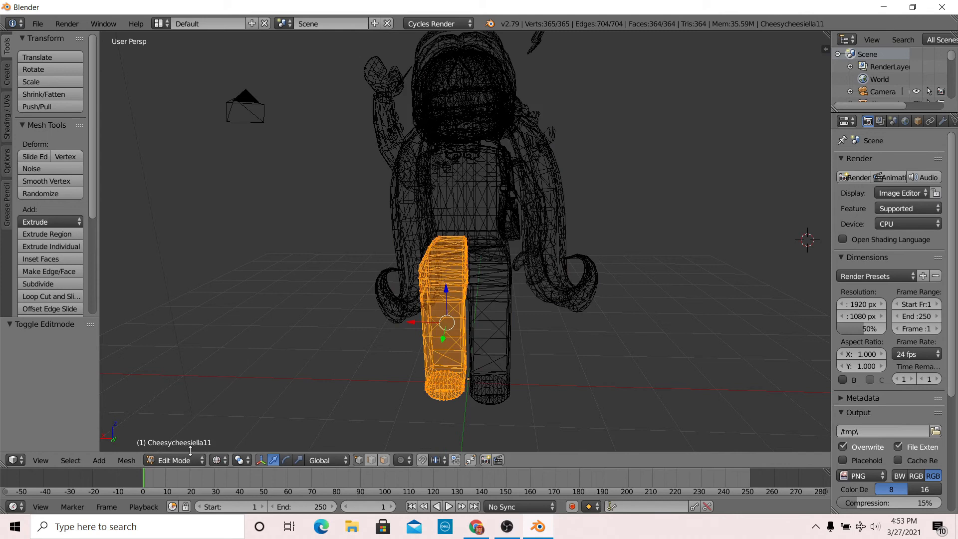
mouse_move(434, 311)
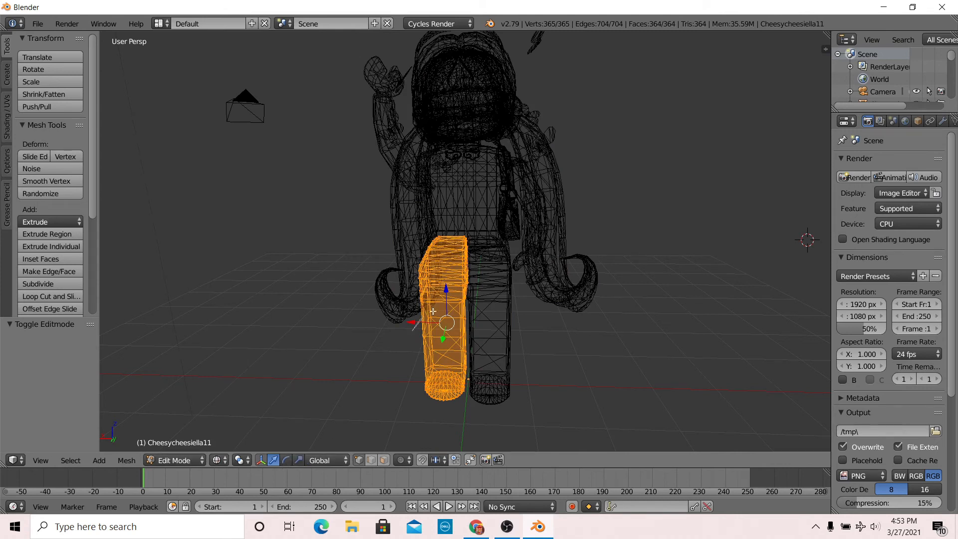
mouse_move(454, 338)
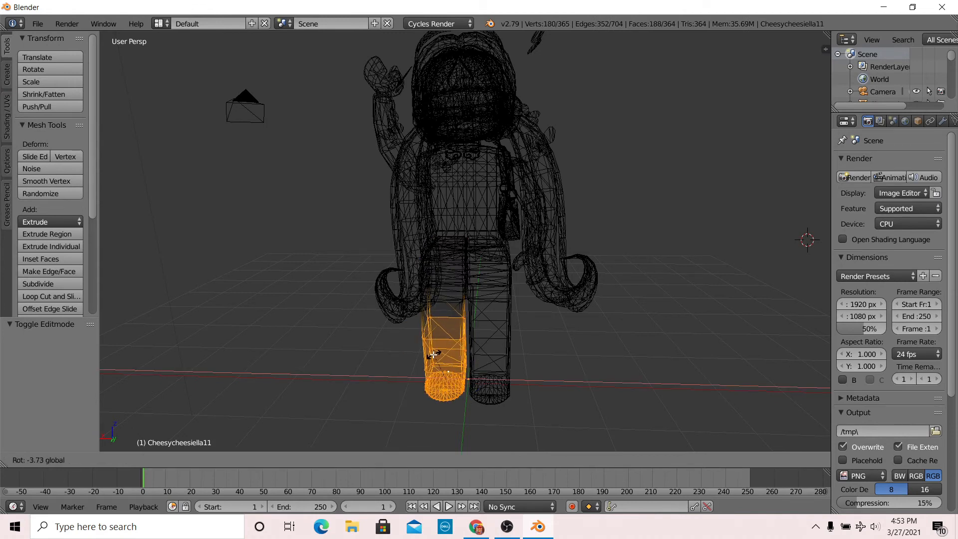
left_click_drag(434, 354, 432, 351)
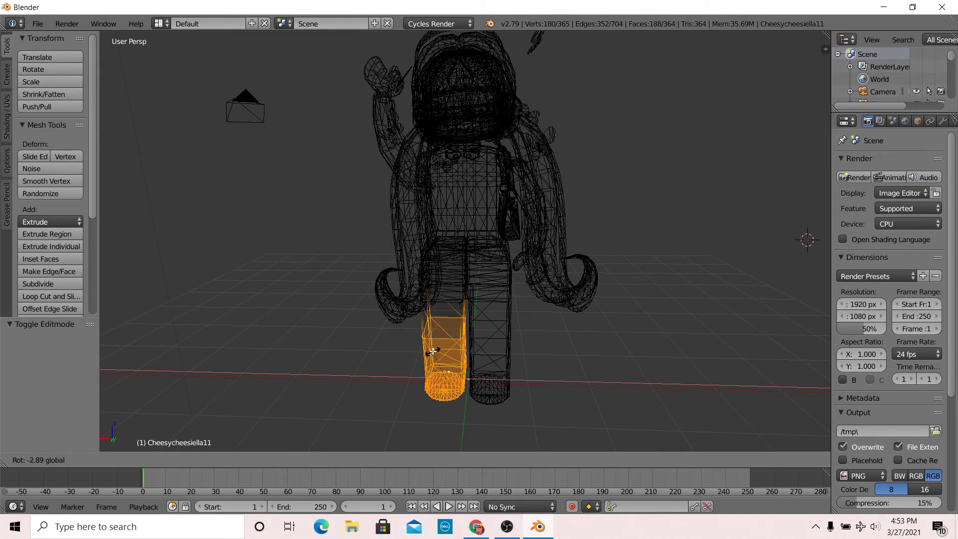
left_click(173, 460)
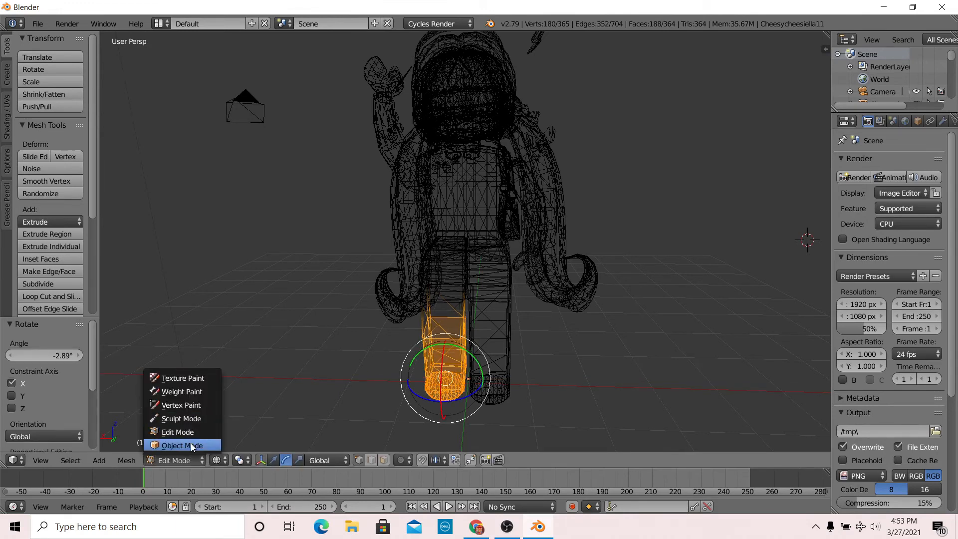
left_click(180, 444)
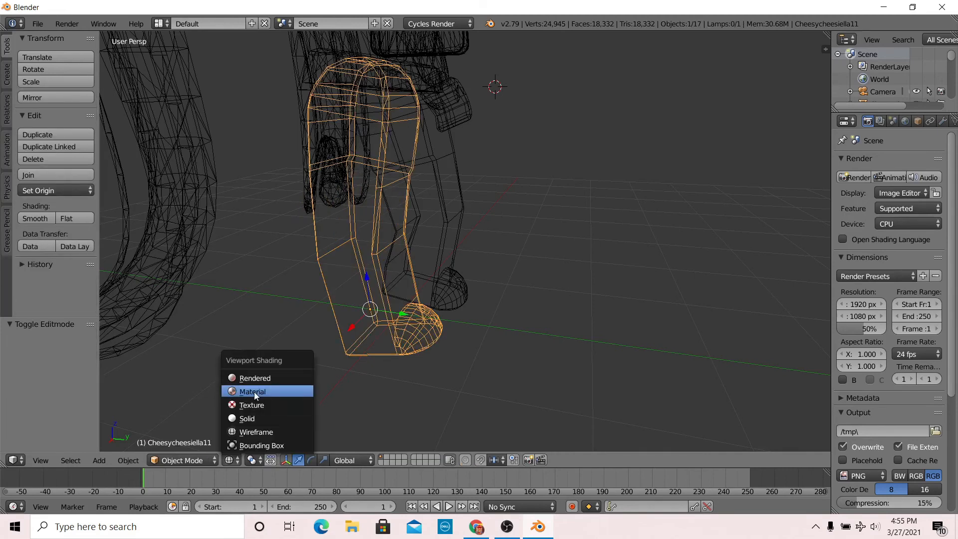
Show Material shading, set film exposure to 10 and enable a transparent film background
left_click(251, 391)
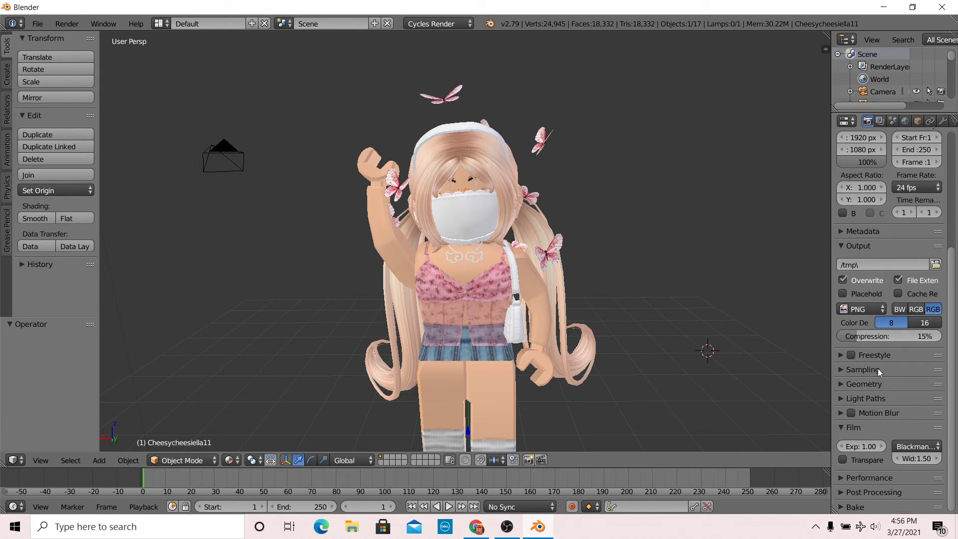
left_click(861, 445)
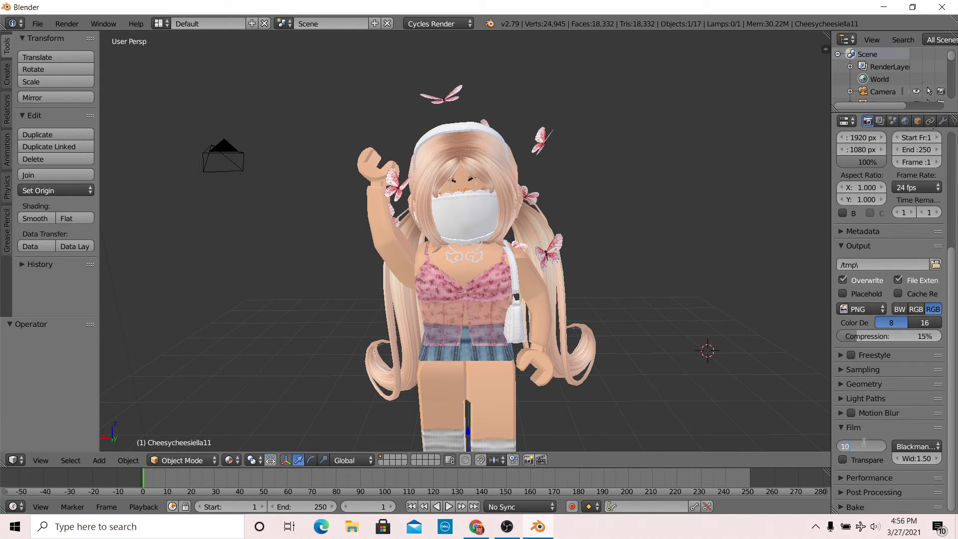
left_click(860, 445)
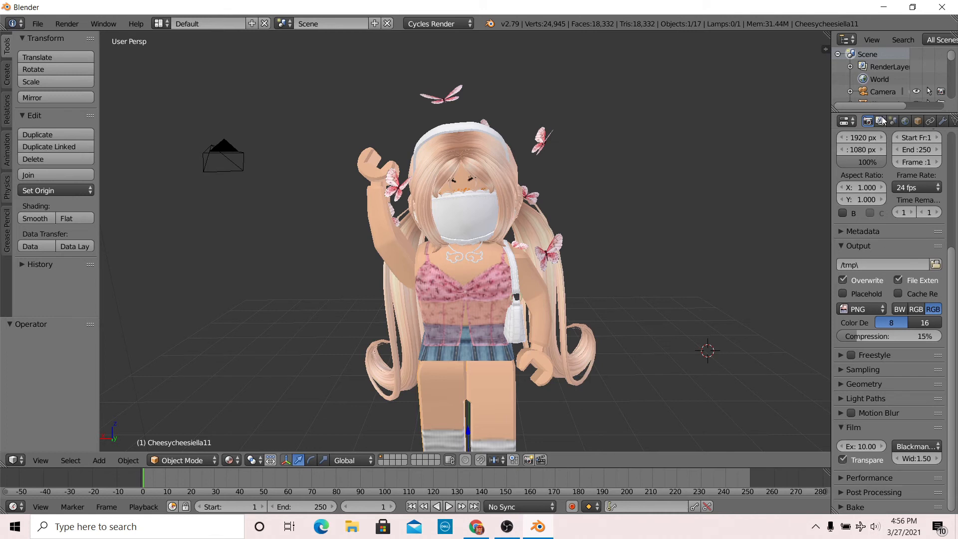
left_click(880, 120)
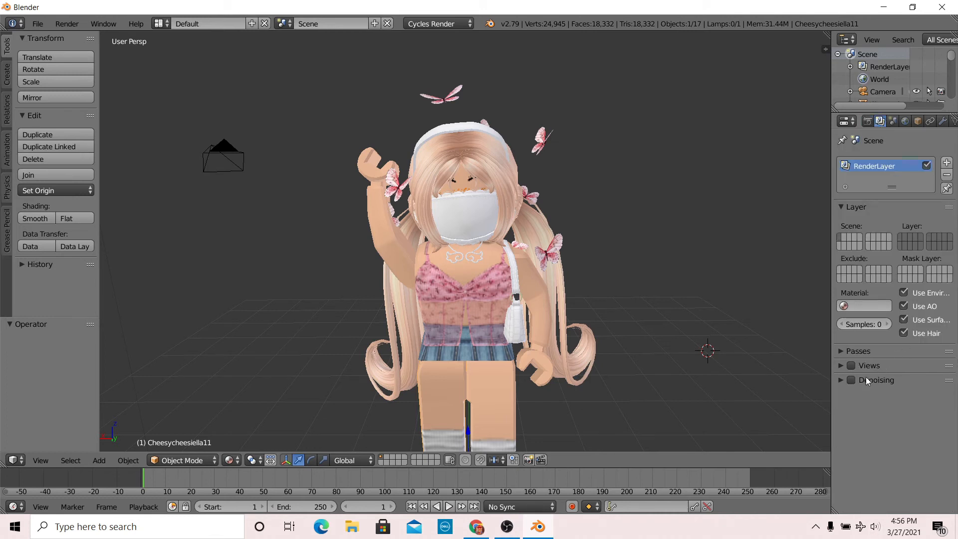
Enable denoising on the render layer and frame the avatar through the scene camera
left_click(848, 379)
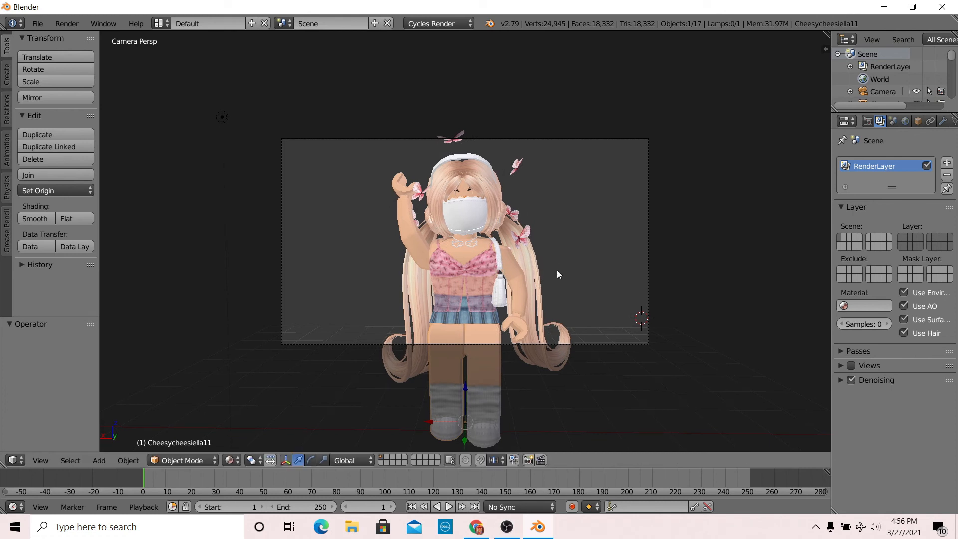
mouse_move(58, 412)
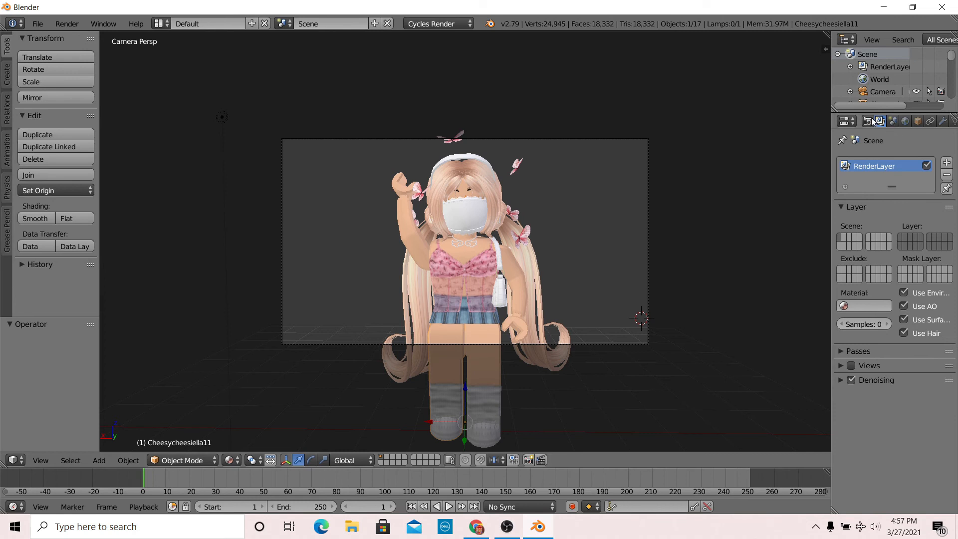
left_click(845, 121)
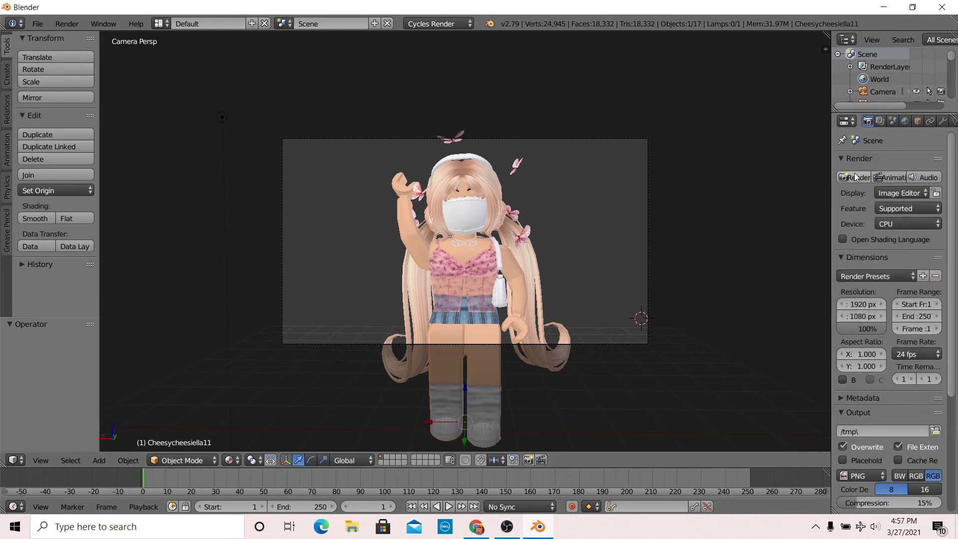
Render the waving avatar in Cycles on the transparent background
left_click(853, 178)
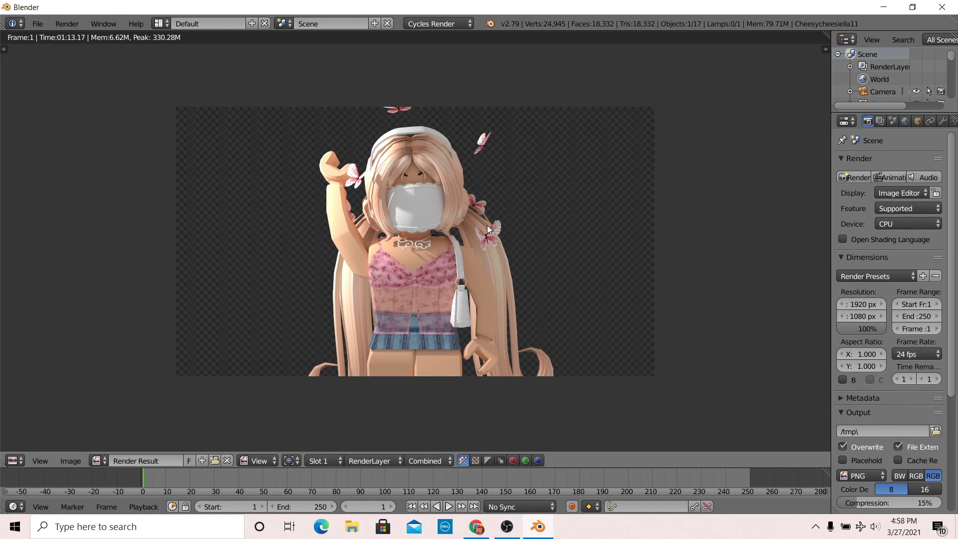
left_click(70, 462)
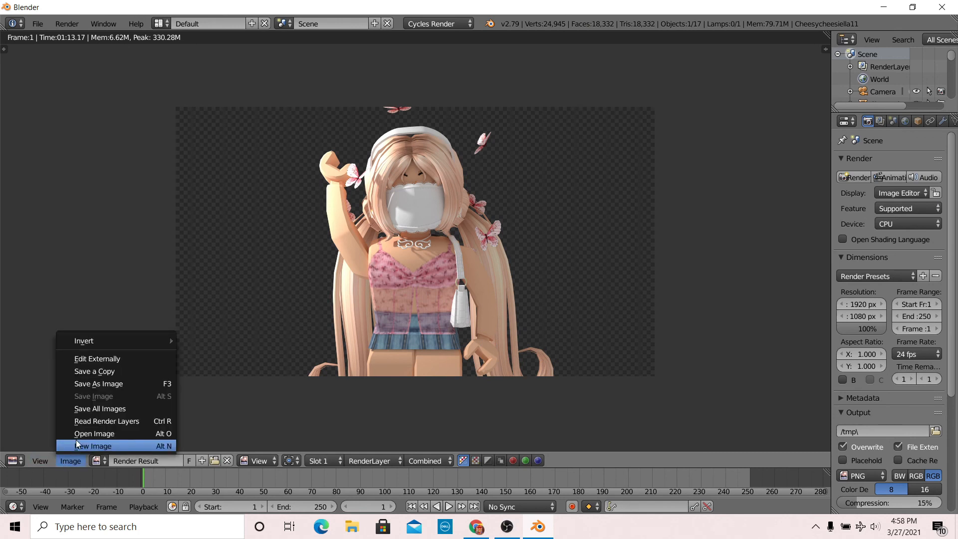
Save the render in the gfxs folder as 'finished product.png' (RGBA PNG)
left_click(99, 383)
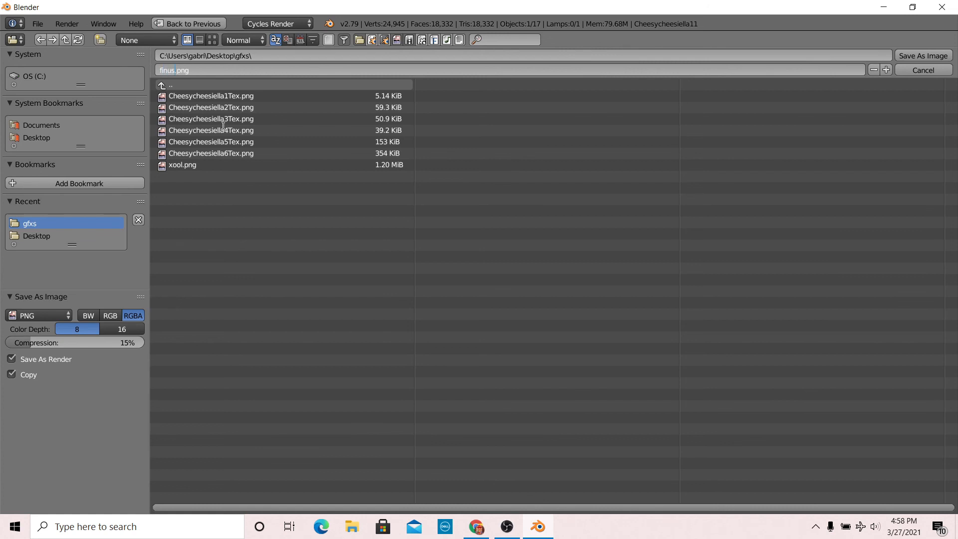
type("finished")
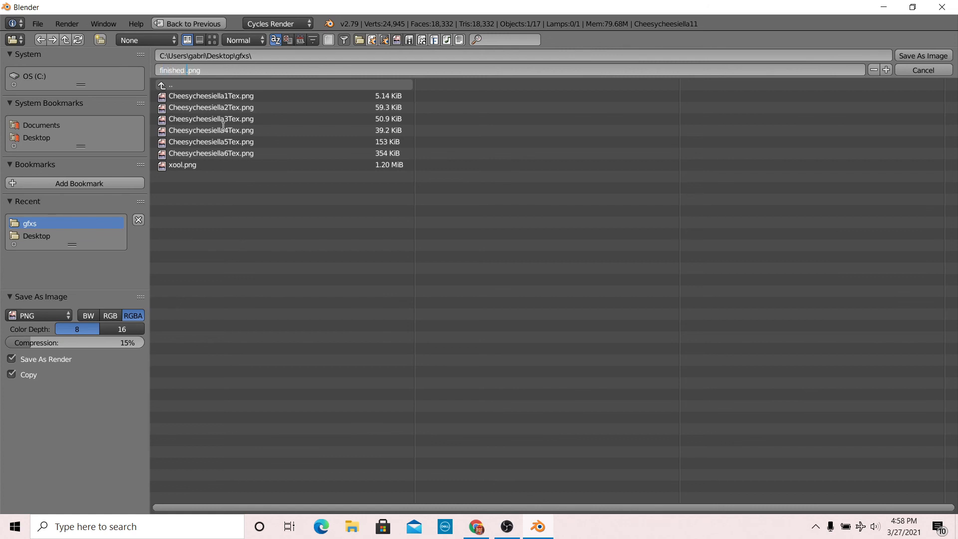
type("product")
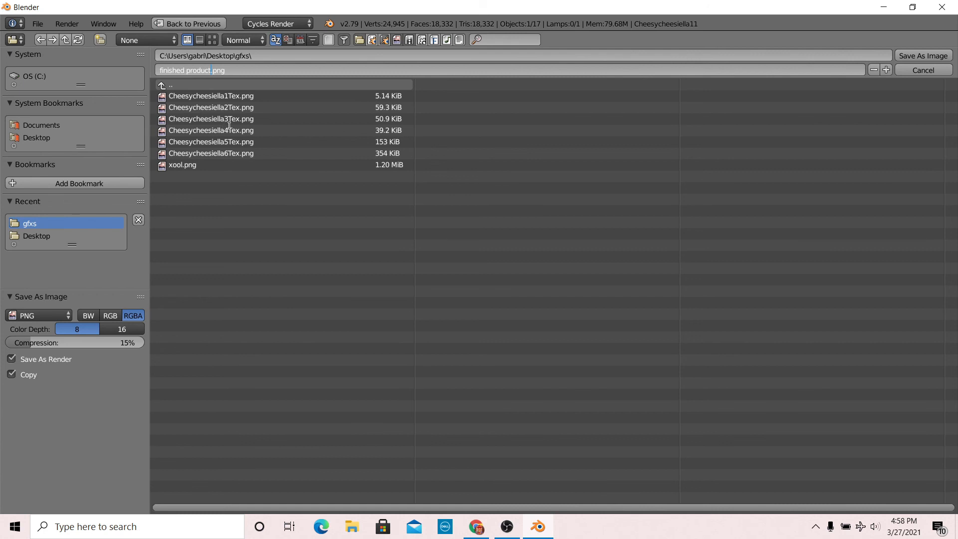